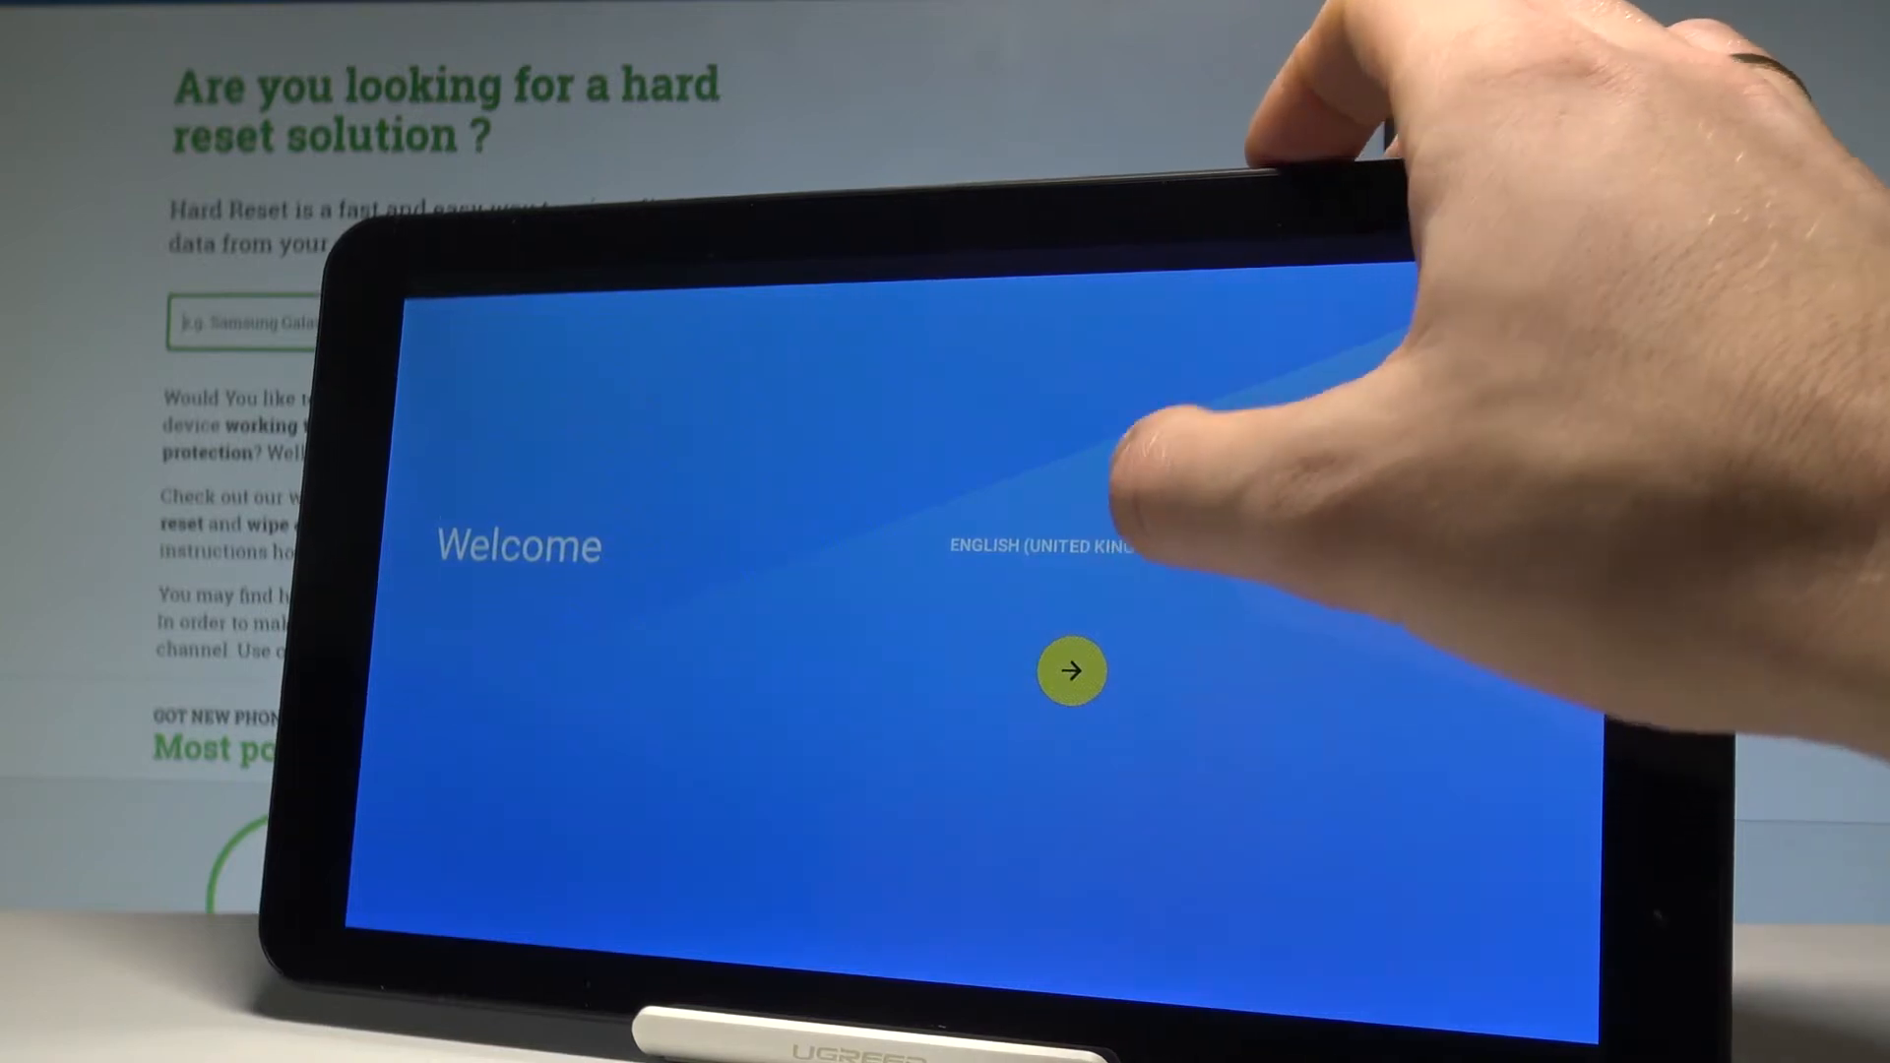
- Pick Deutsch (Schweiz) briefly, then settle on English (United States) as the welcome language
click(1036, 547)
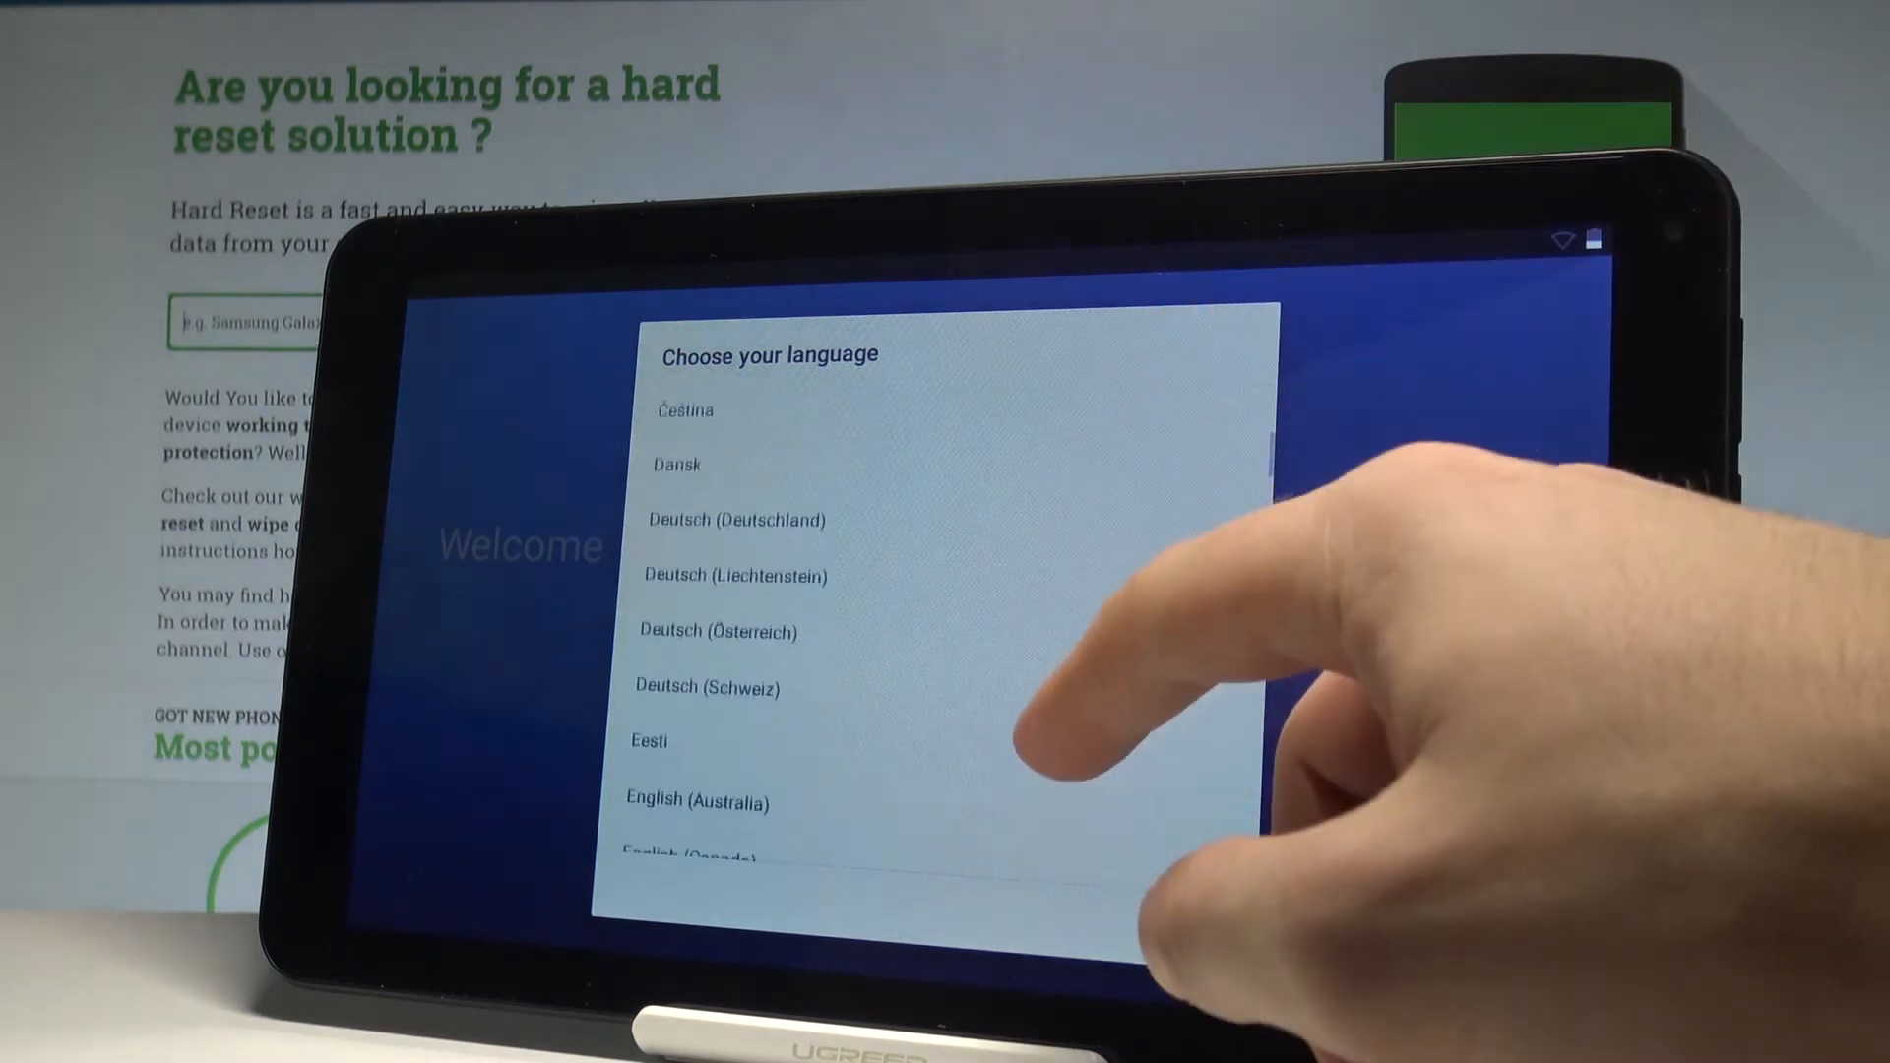
click(708, 687)
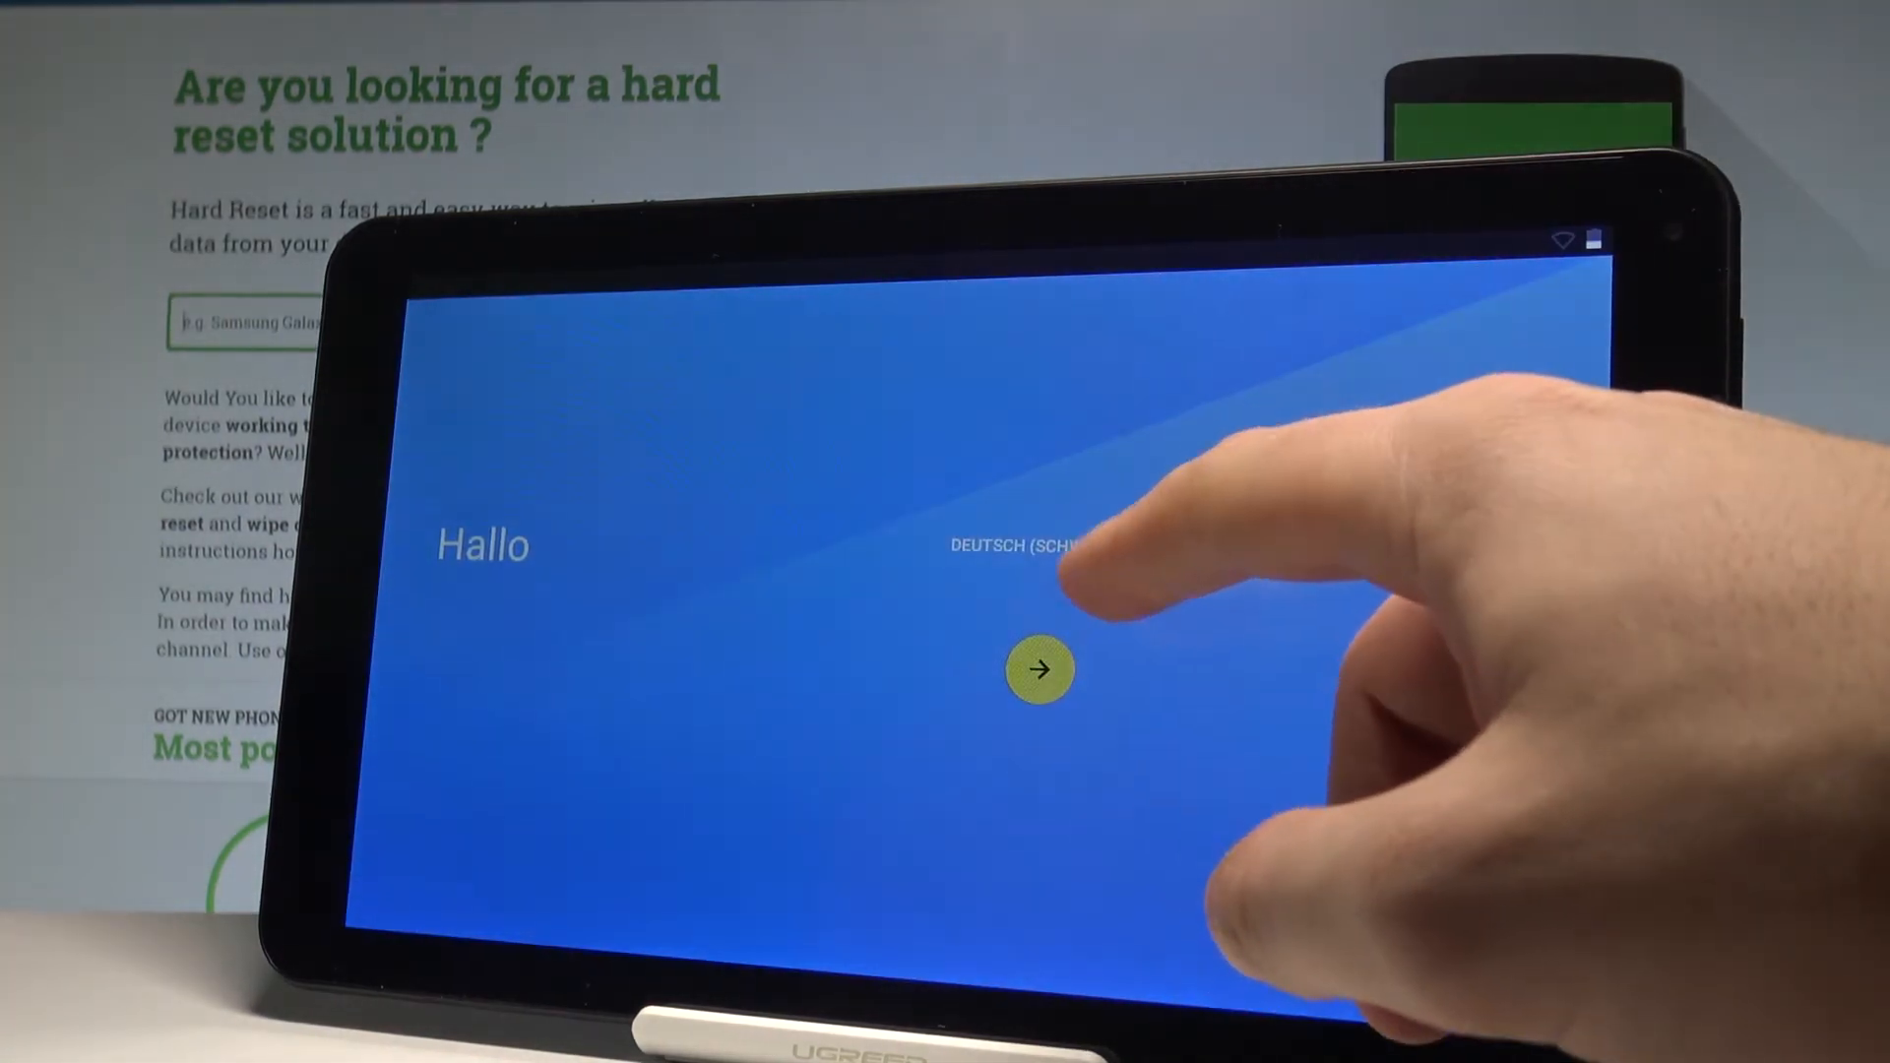
click(1012, 544)
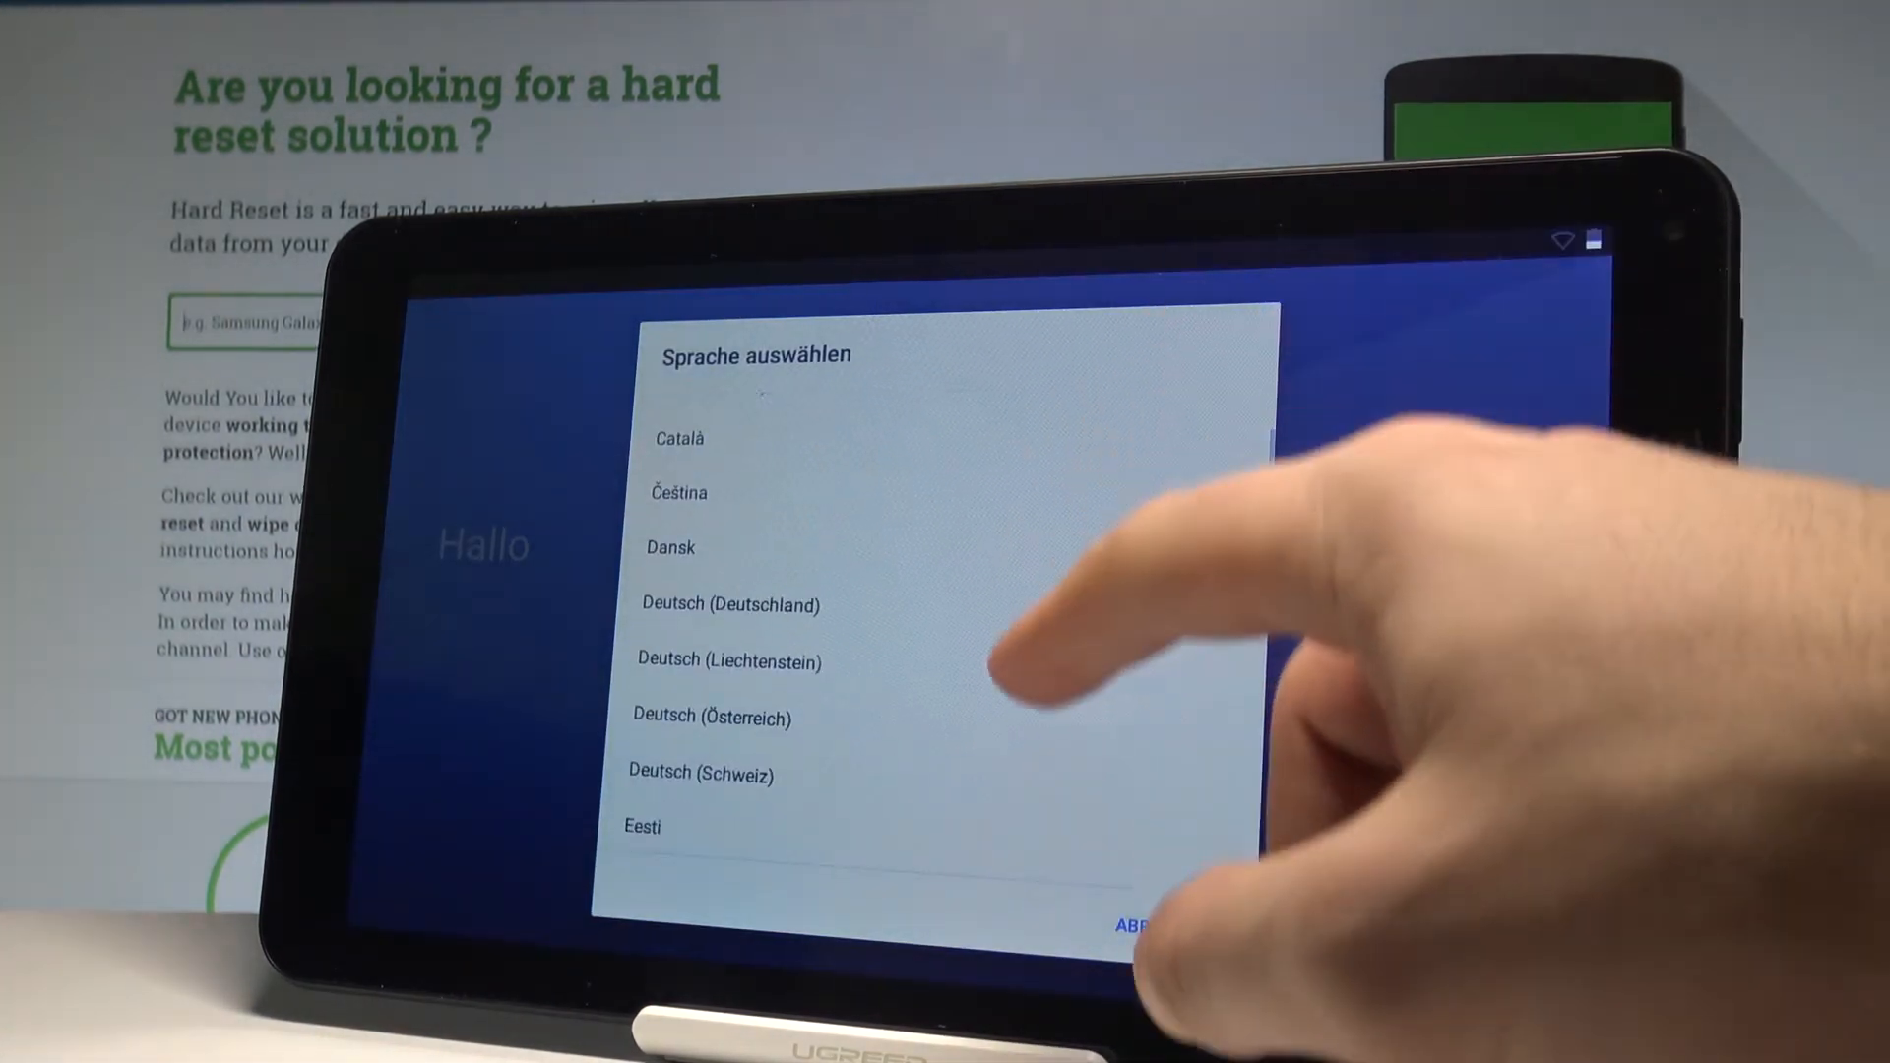
scroll(down, 3)
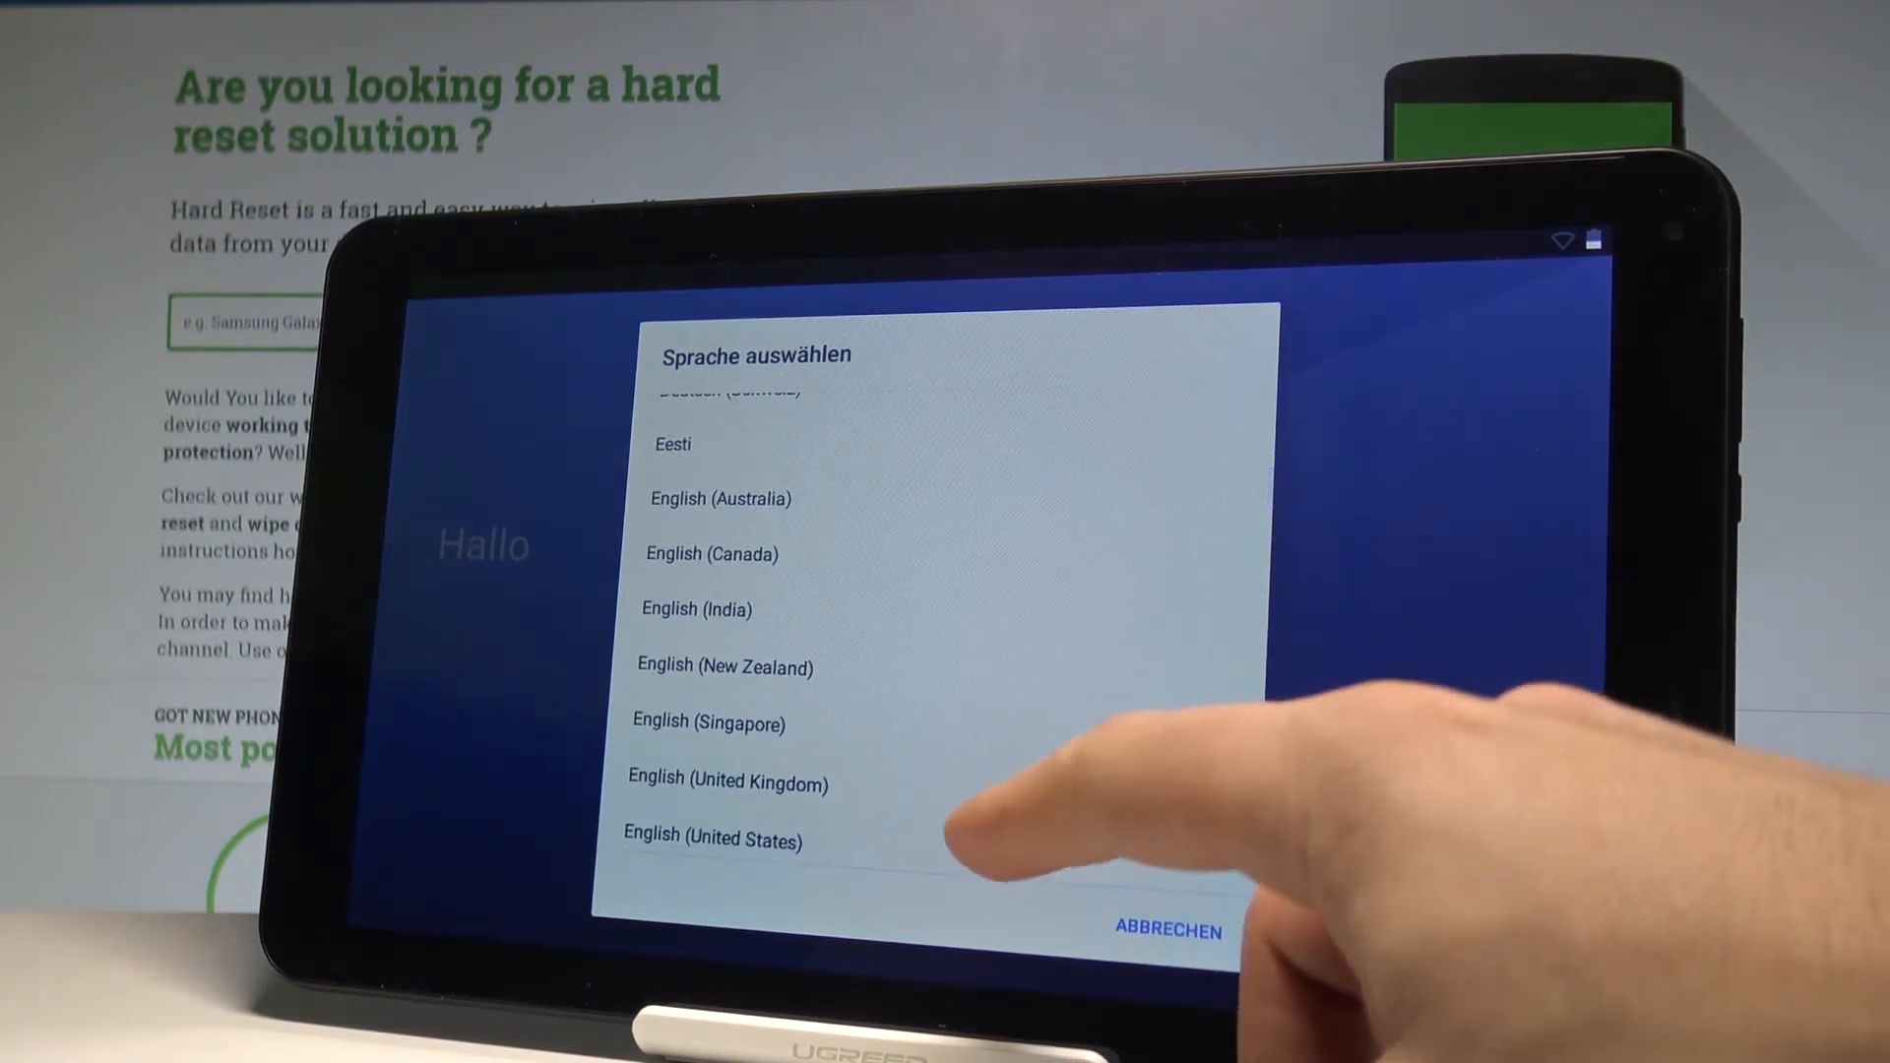
click(714, 839)
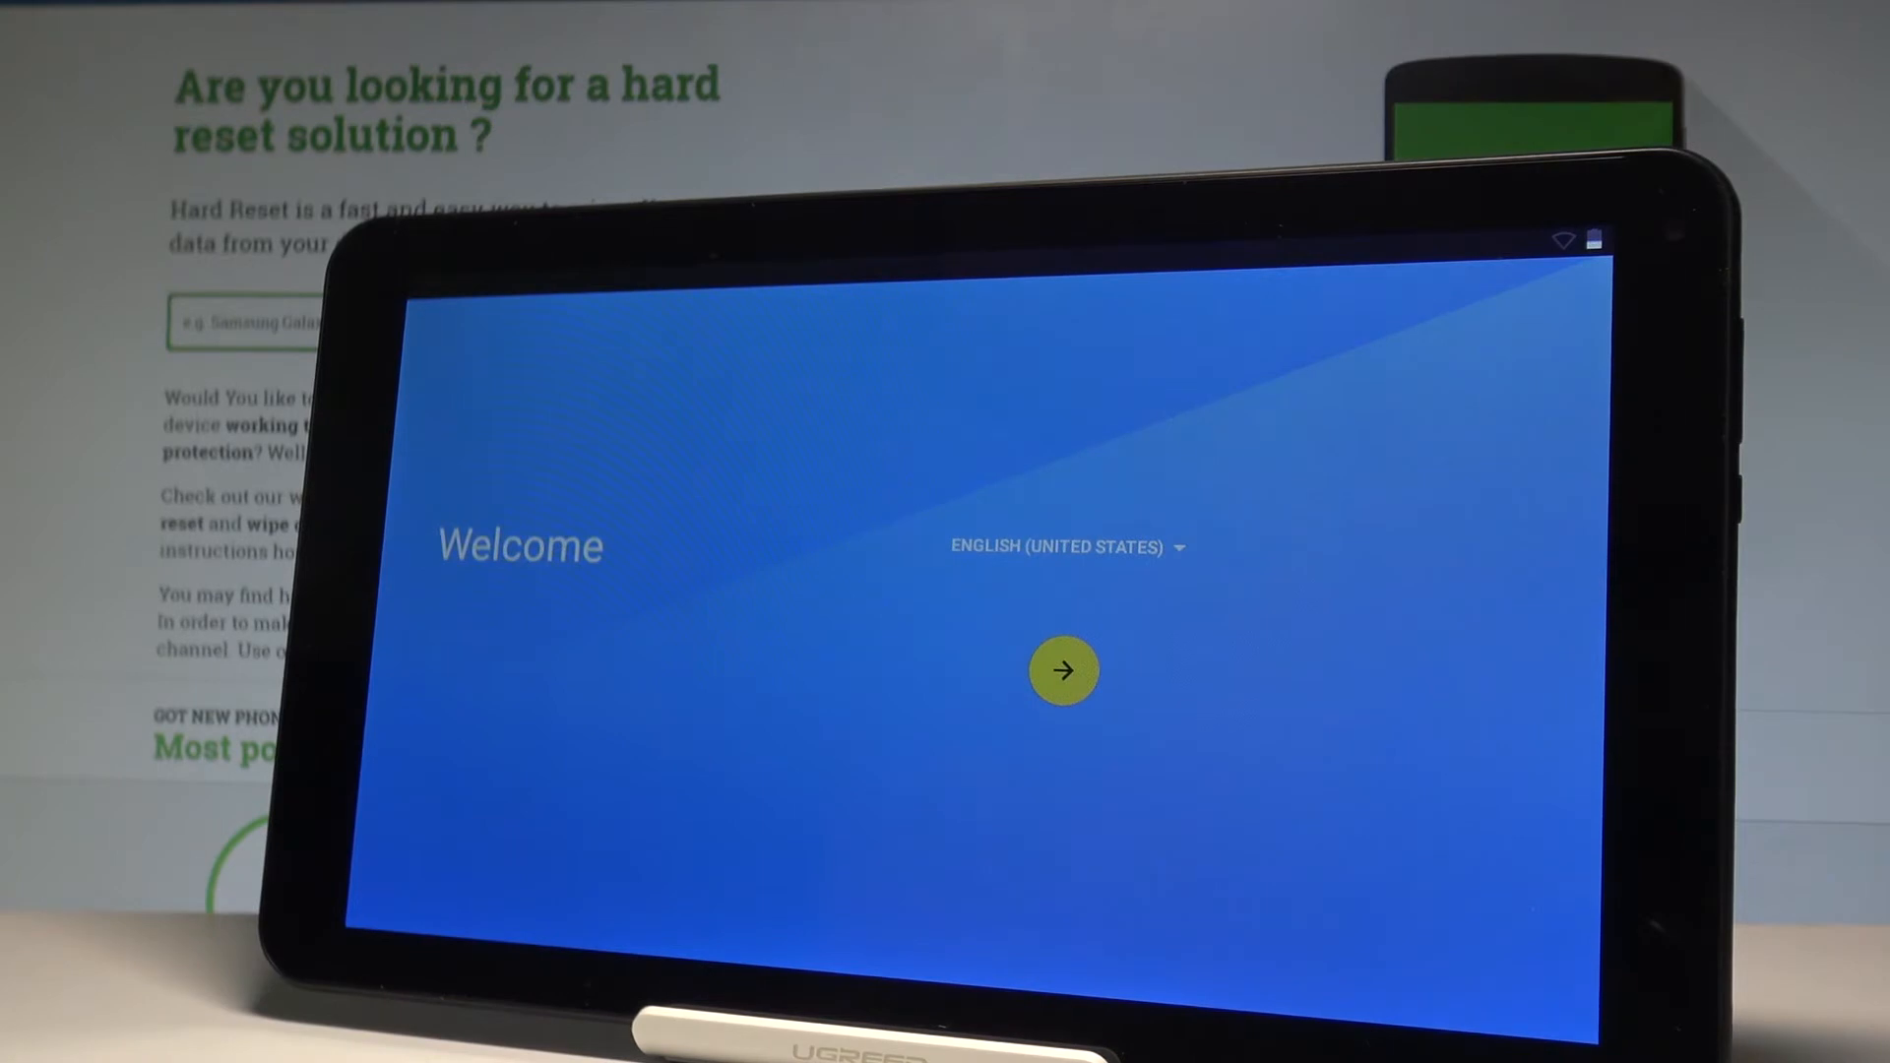
- Continue past the welcome screen and scroll the Wi-Fi network list
click(1062, 670)
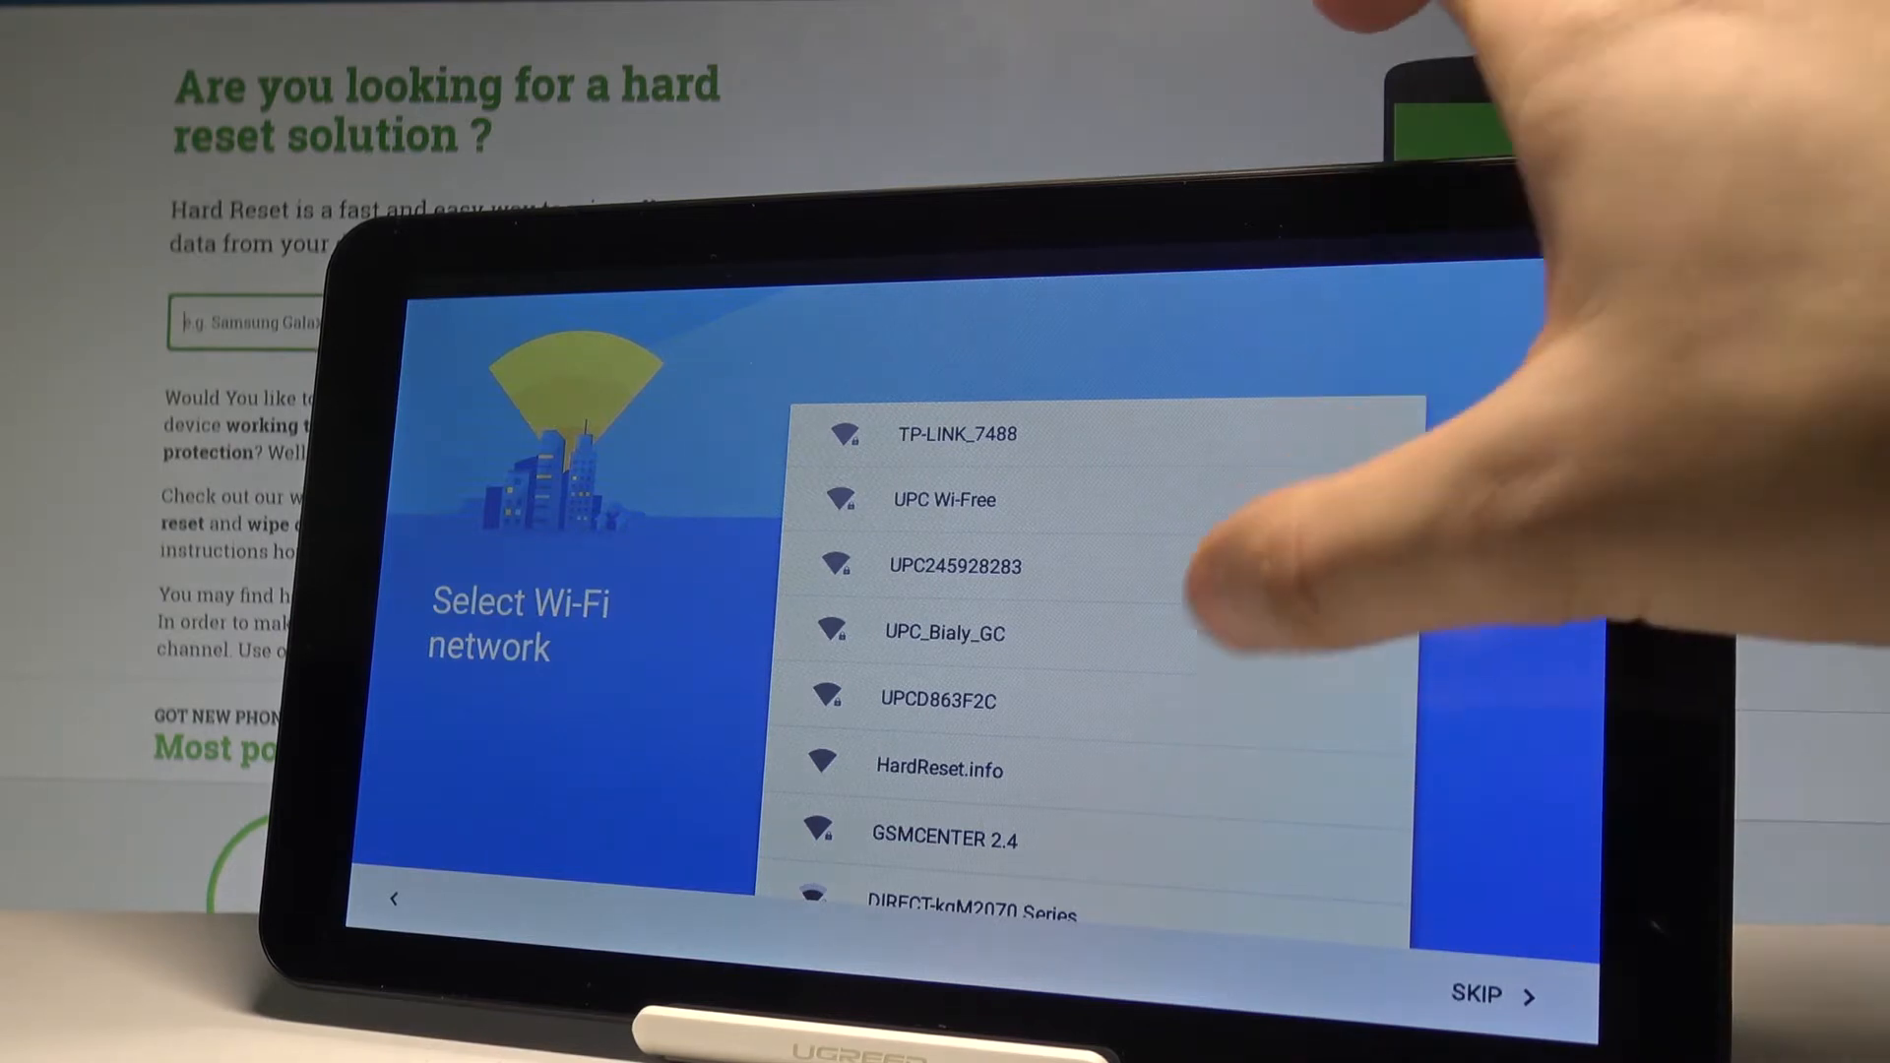
scroll(down, 3)
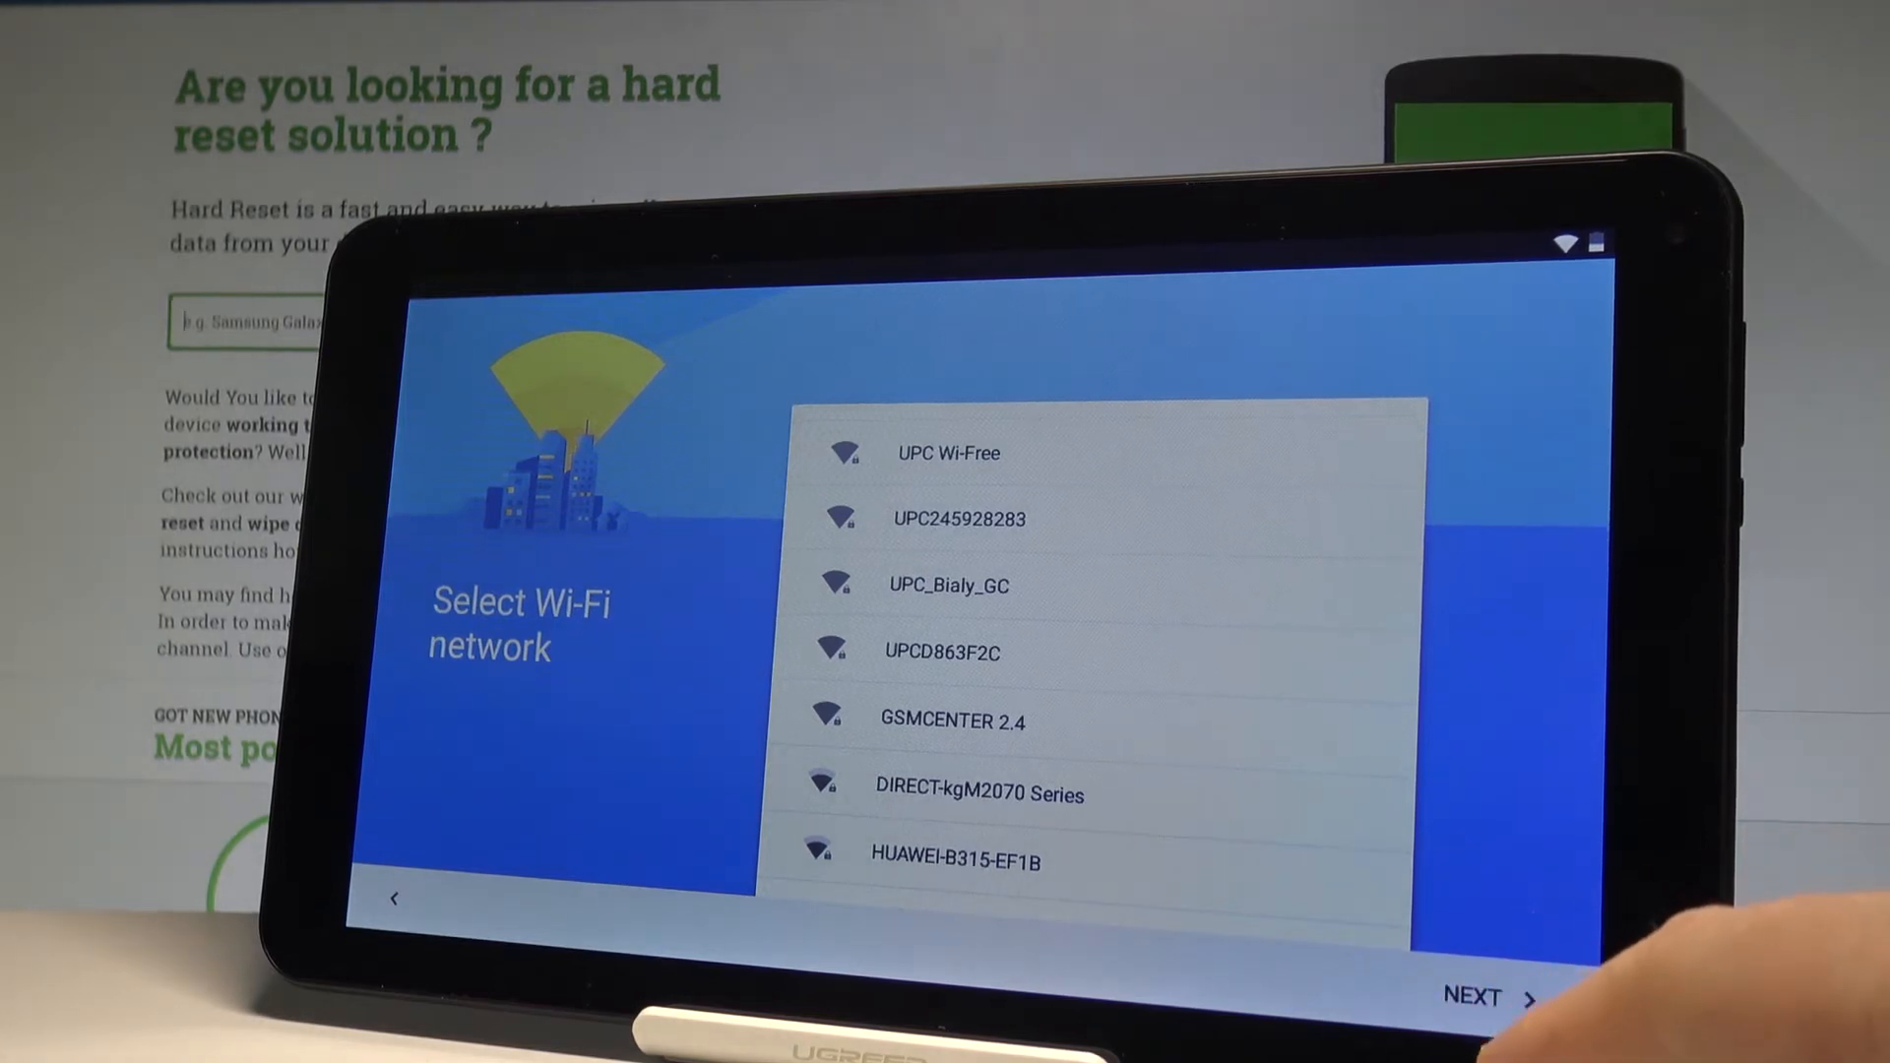
- Continue from the connected Wi-Fi screen to the Add your account page
click(949, 453)
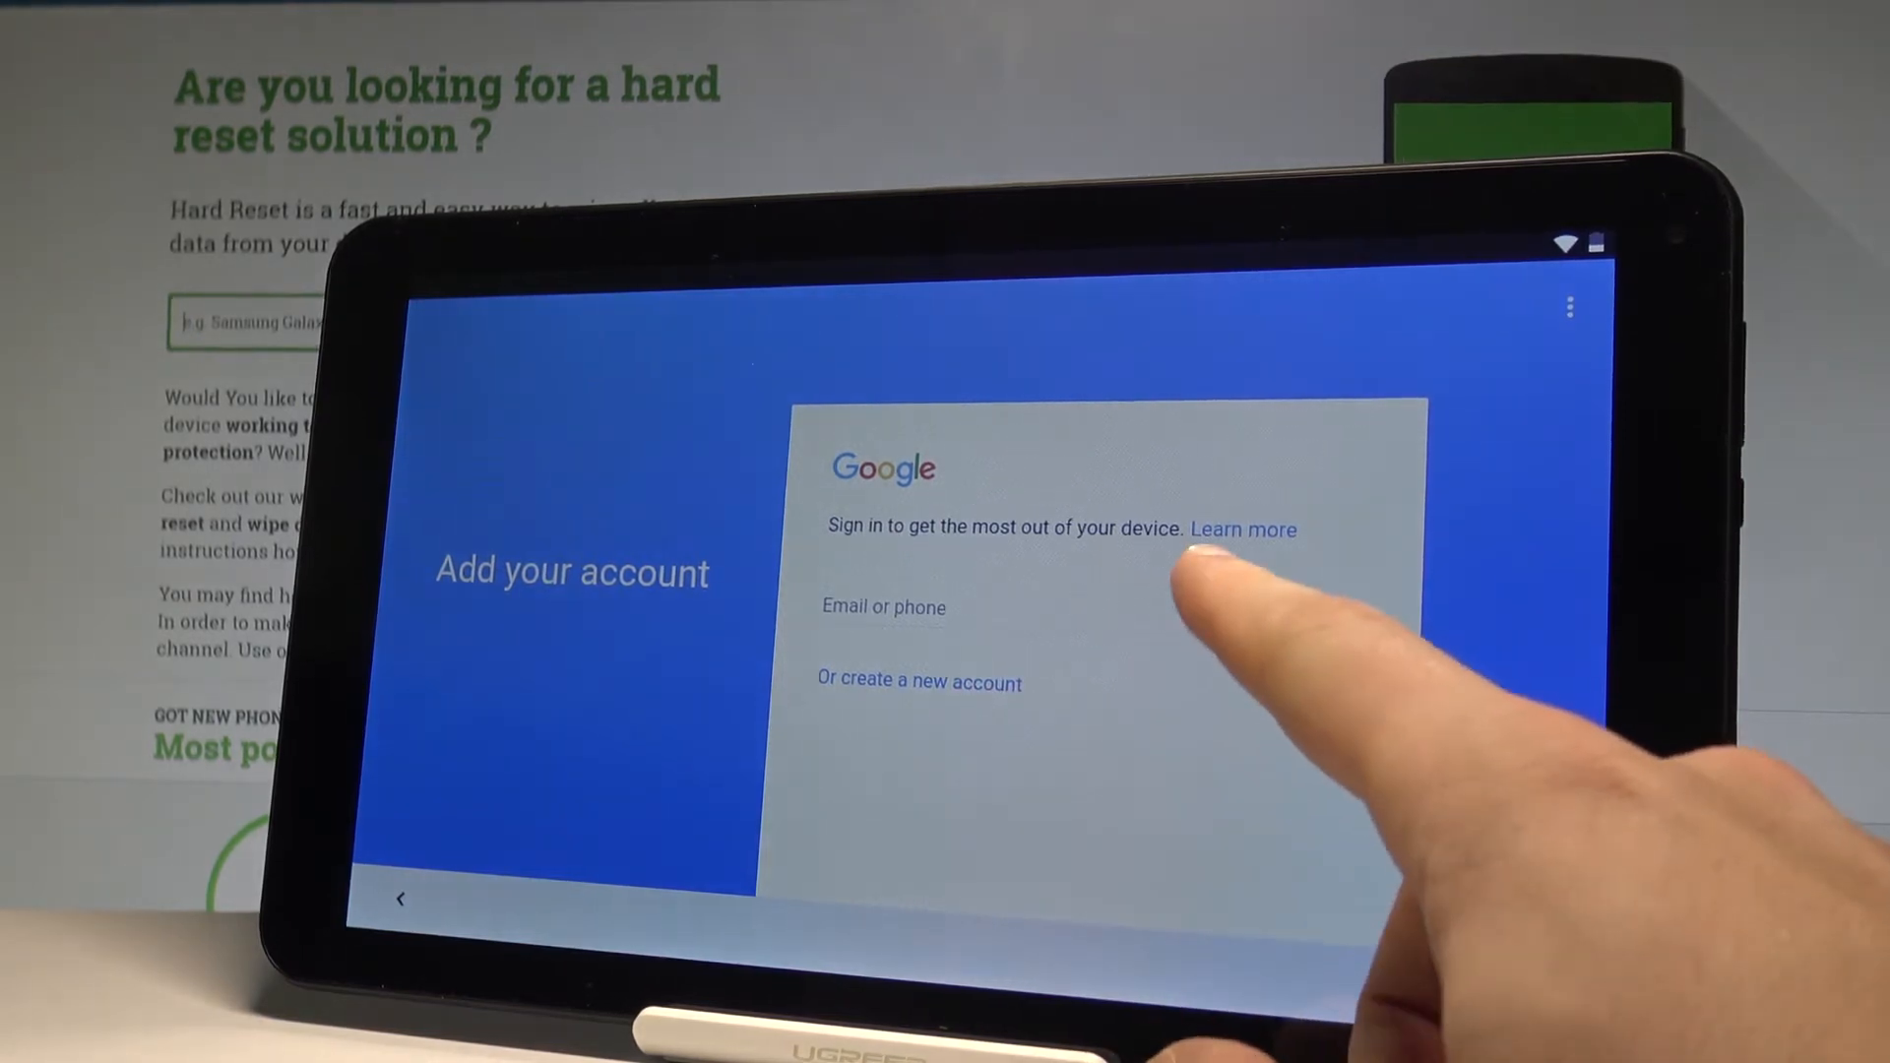
- Enter 'hardresinfo1' as the account email and submit it
click(884, 606)
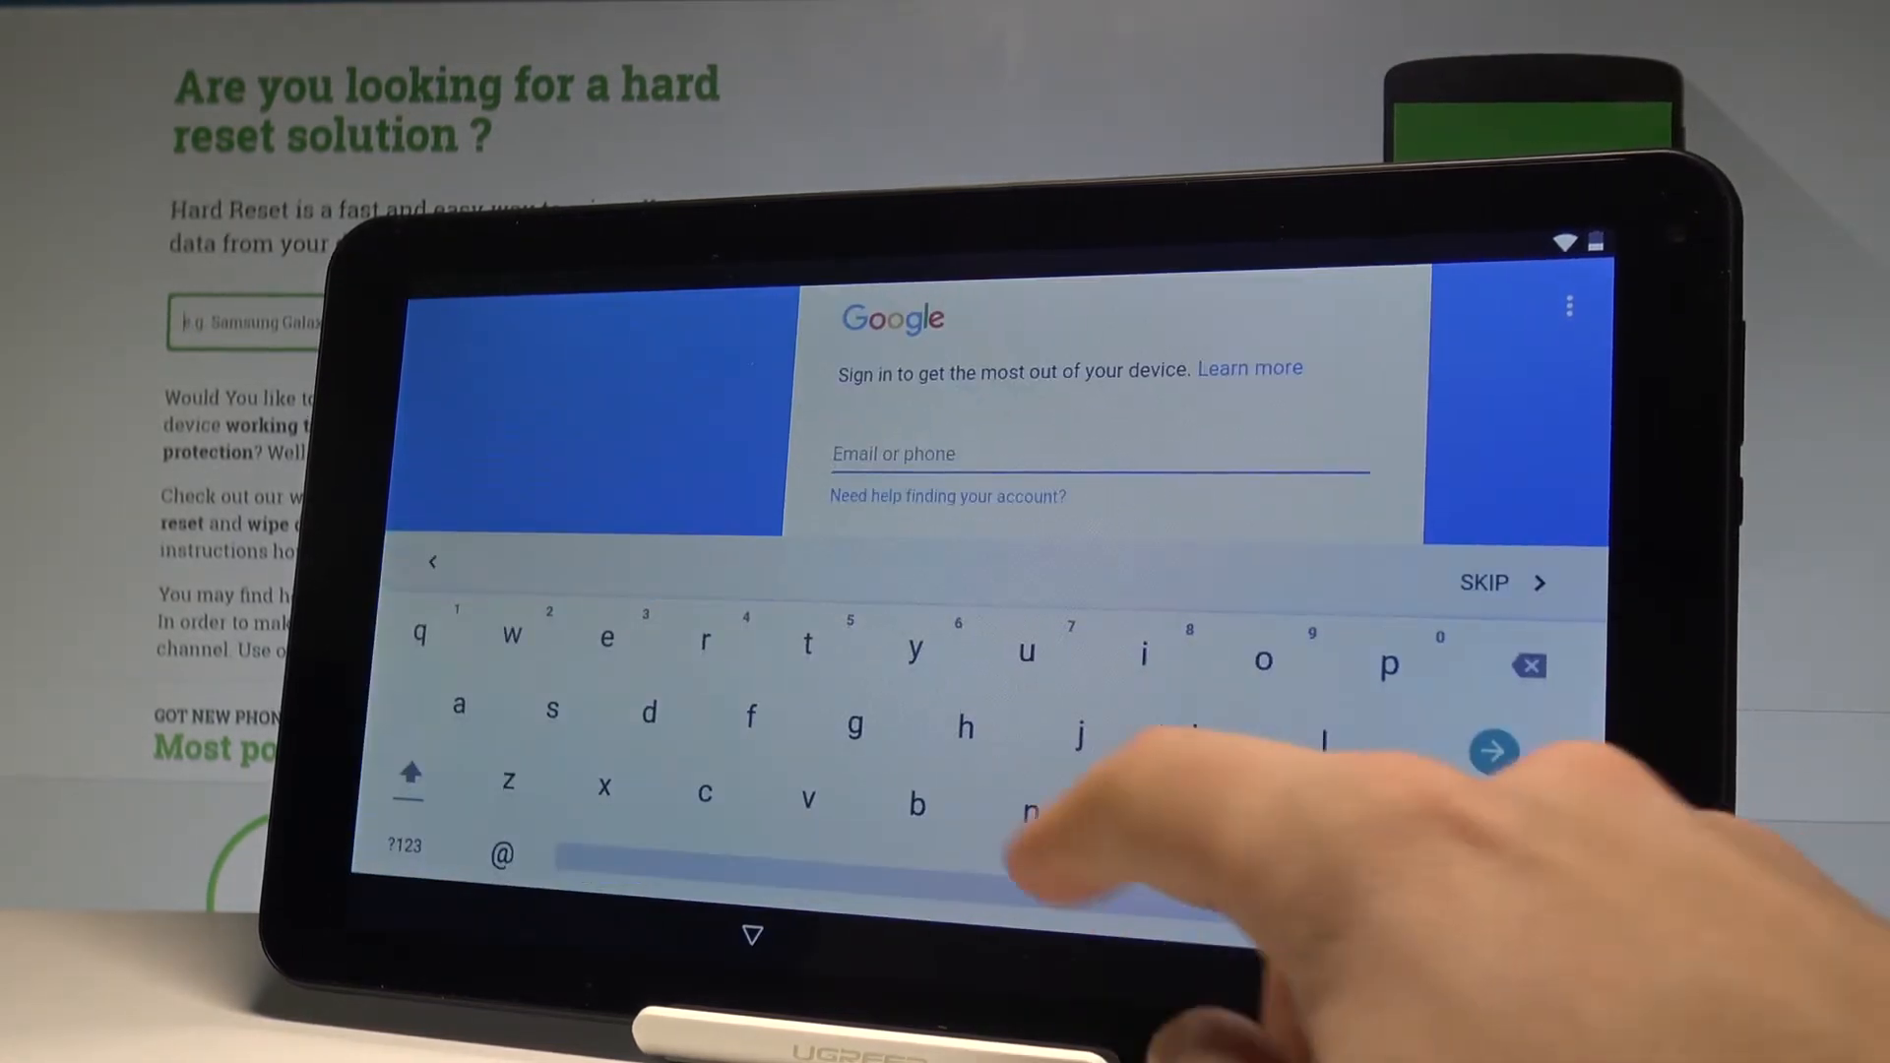
text(ha)
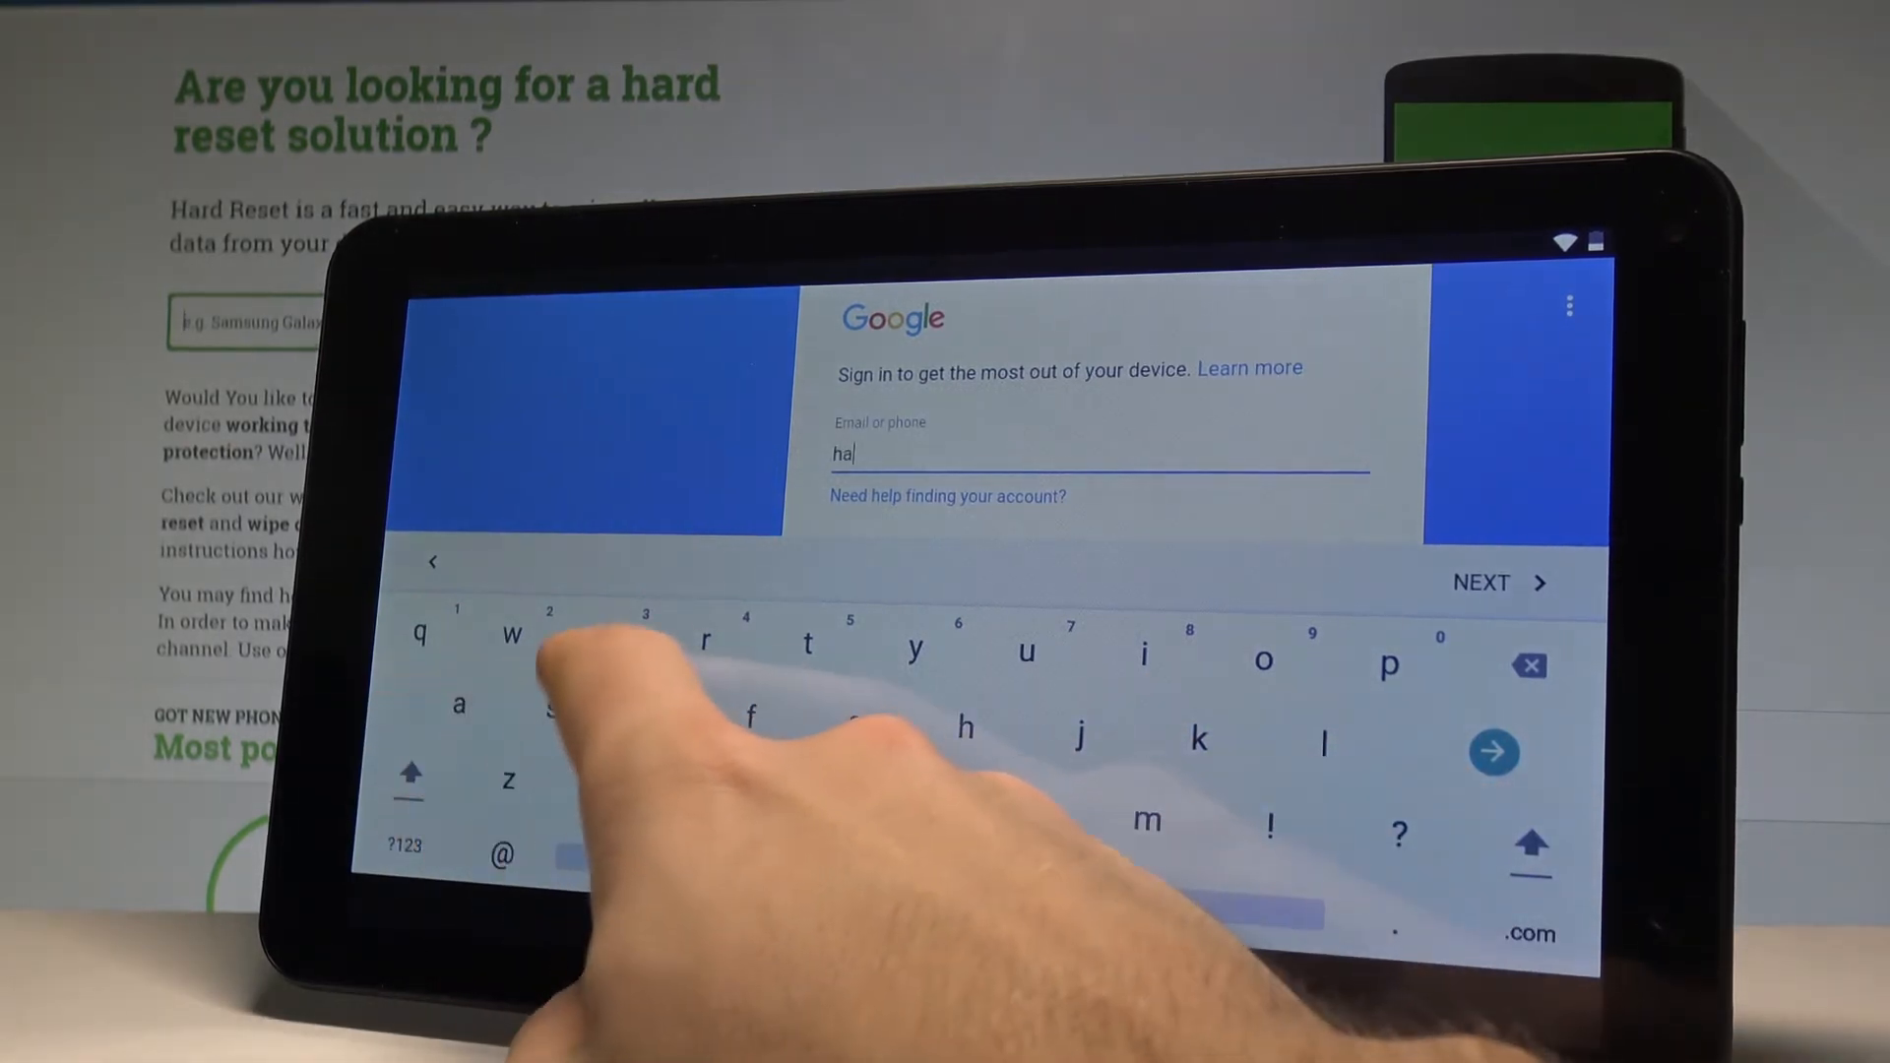
text(rdreset)
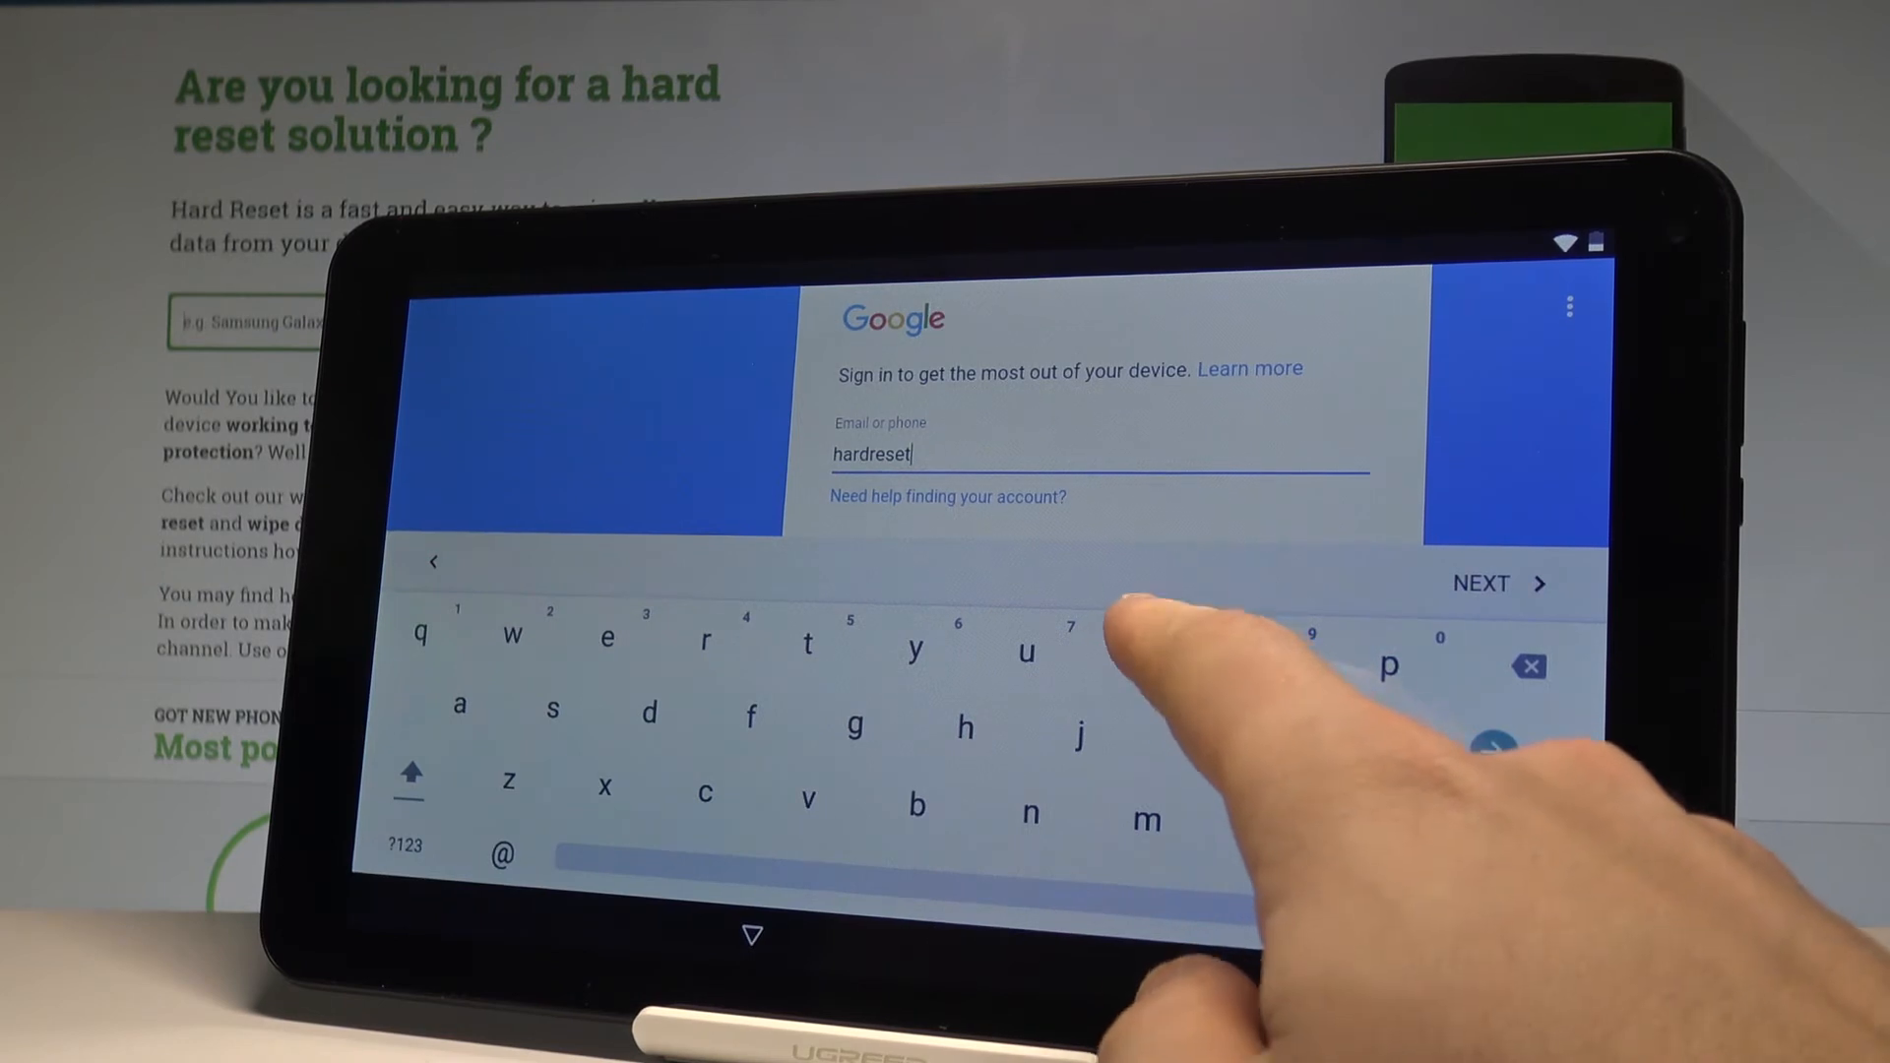
text(info)
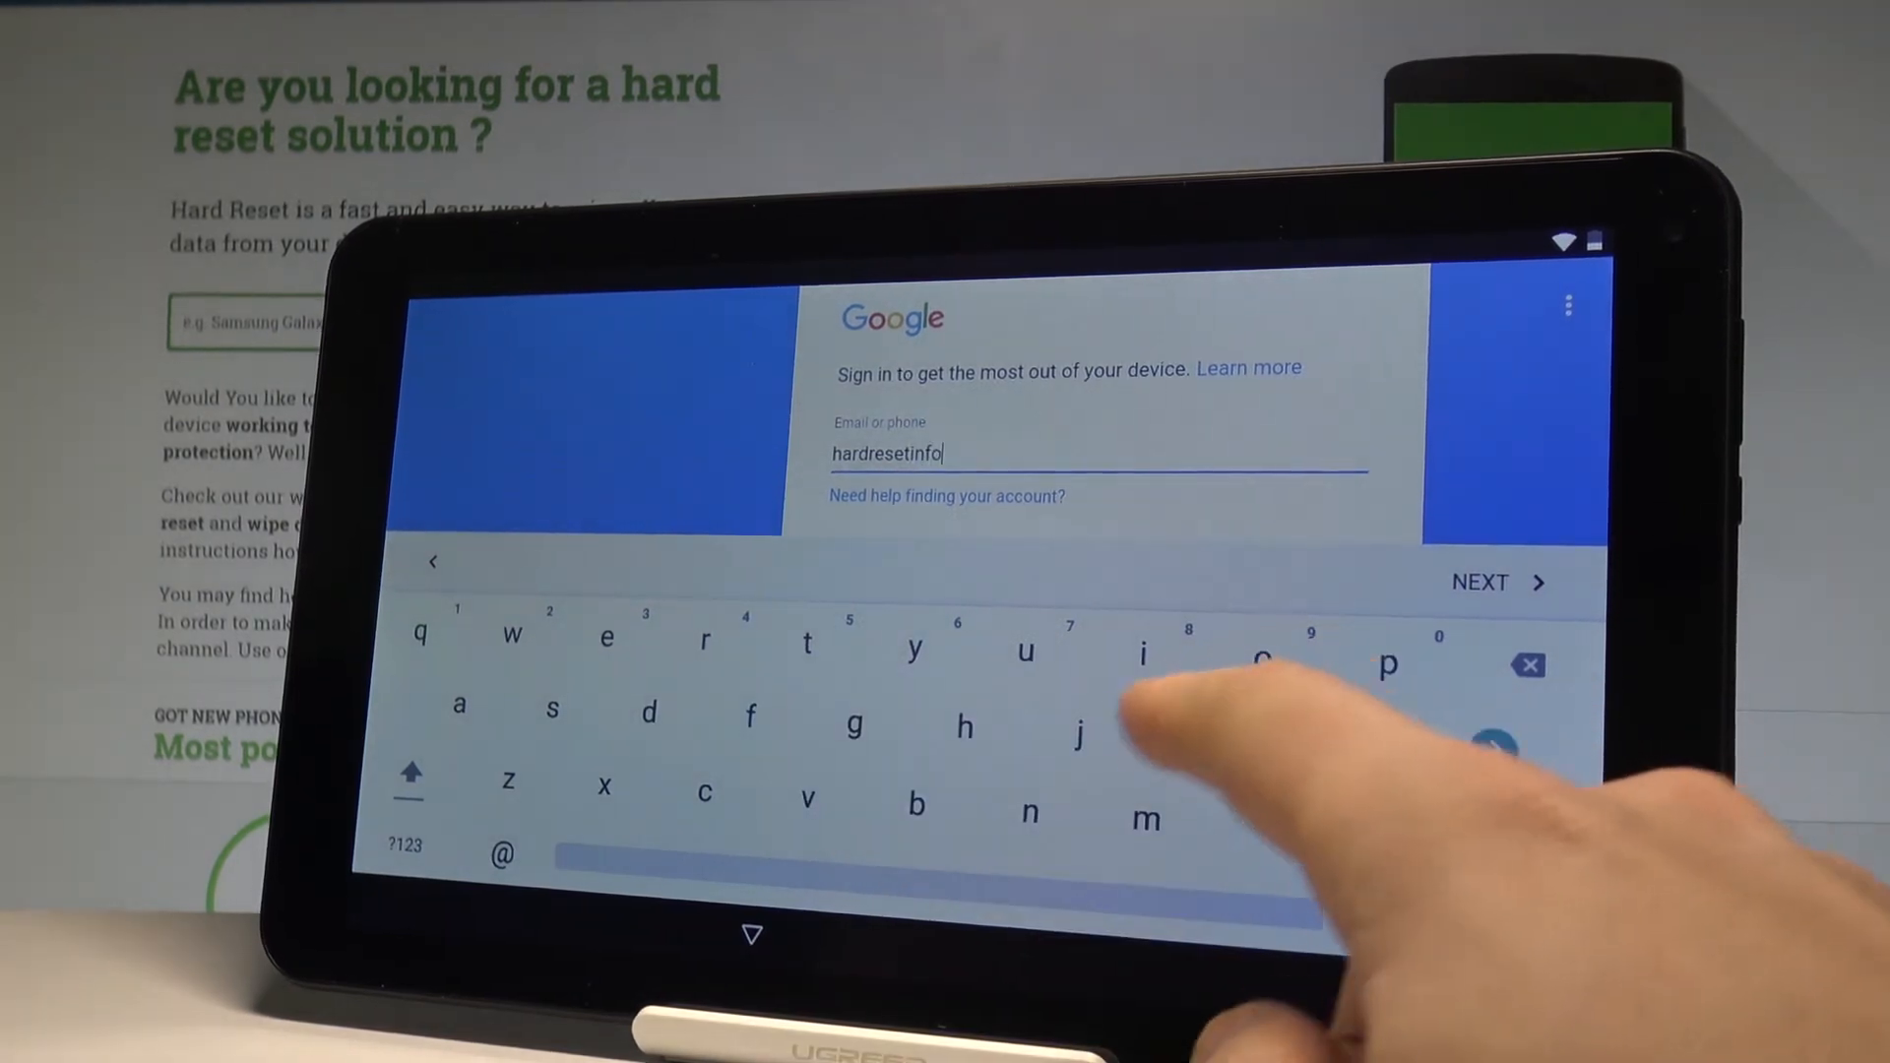
click(407, 843)
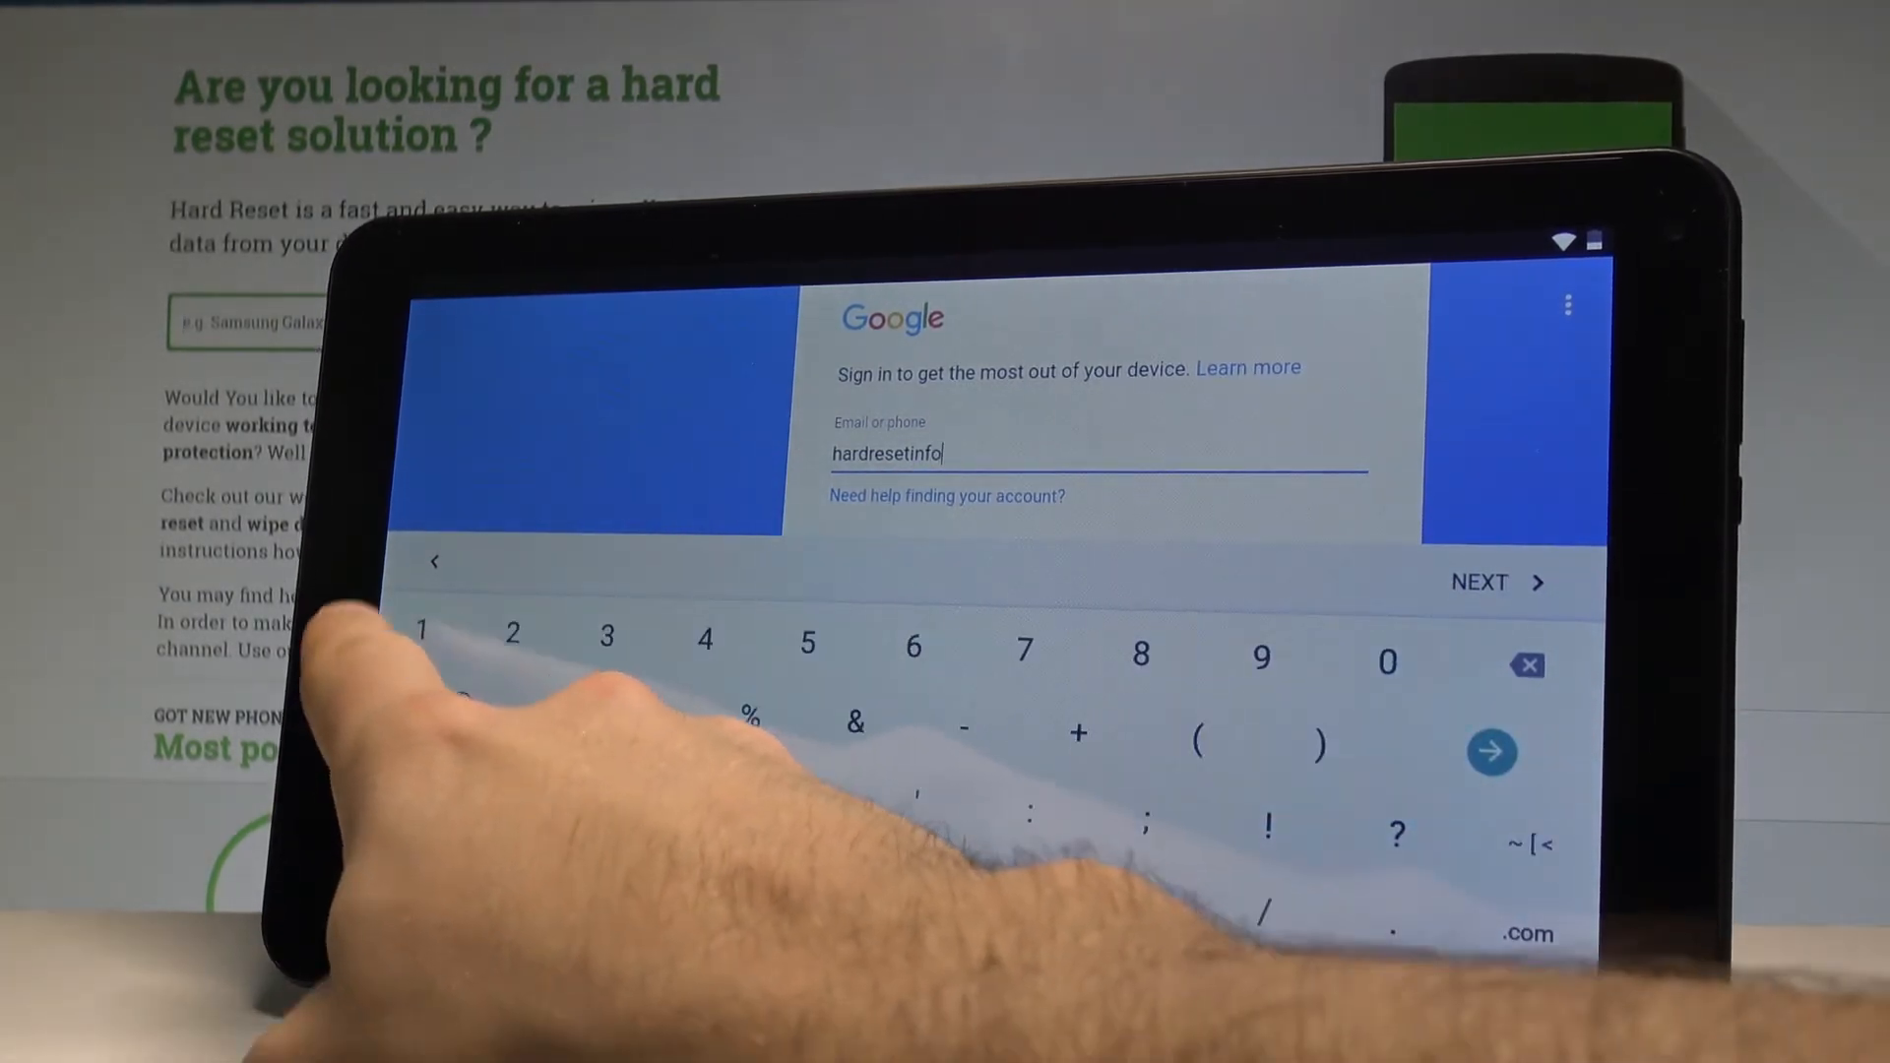
text(1)
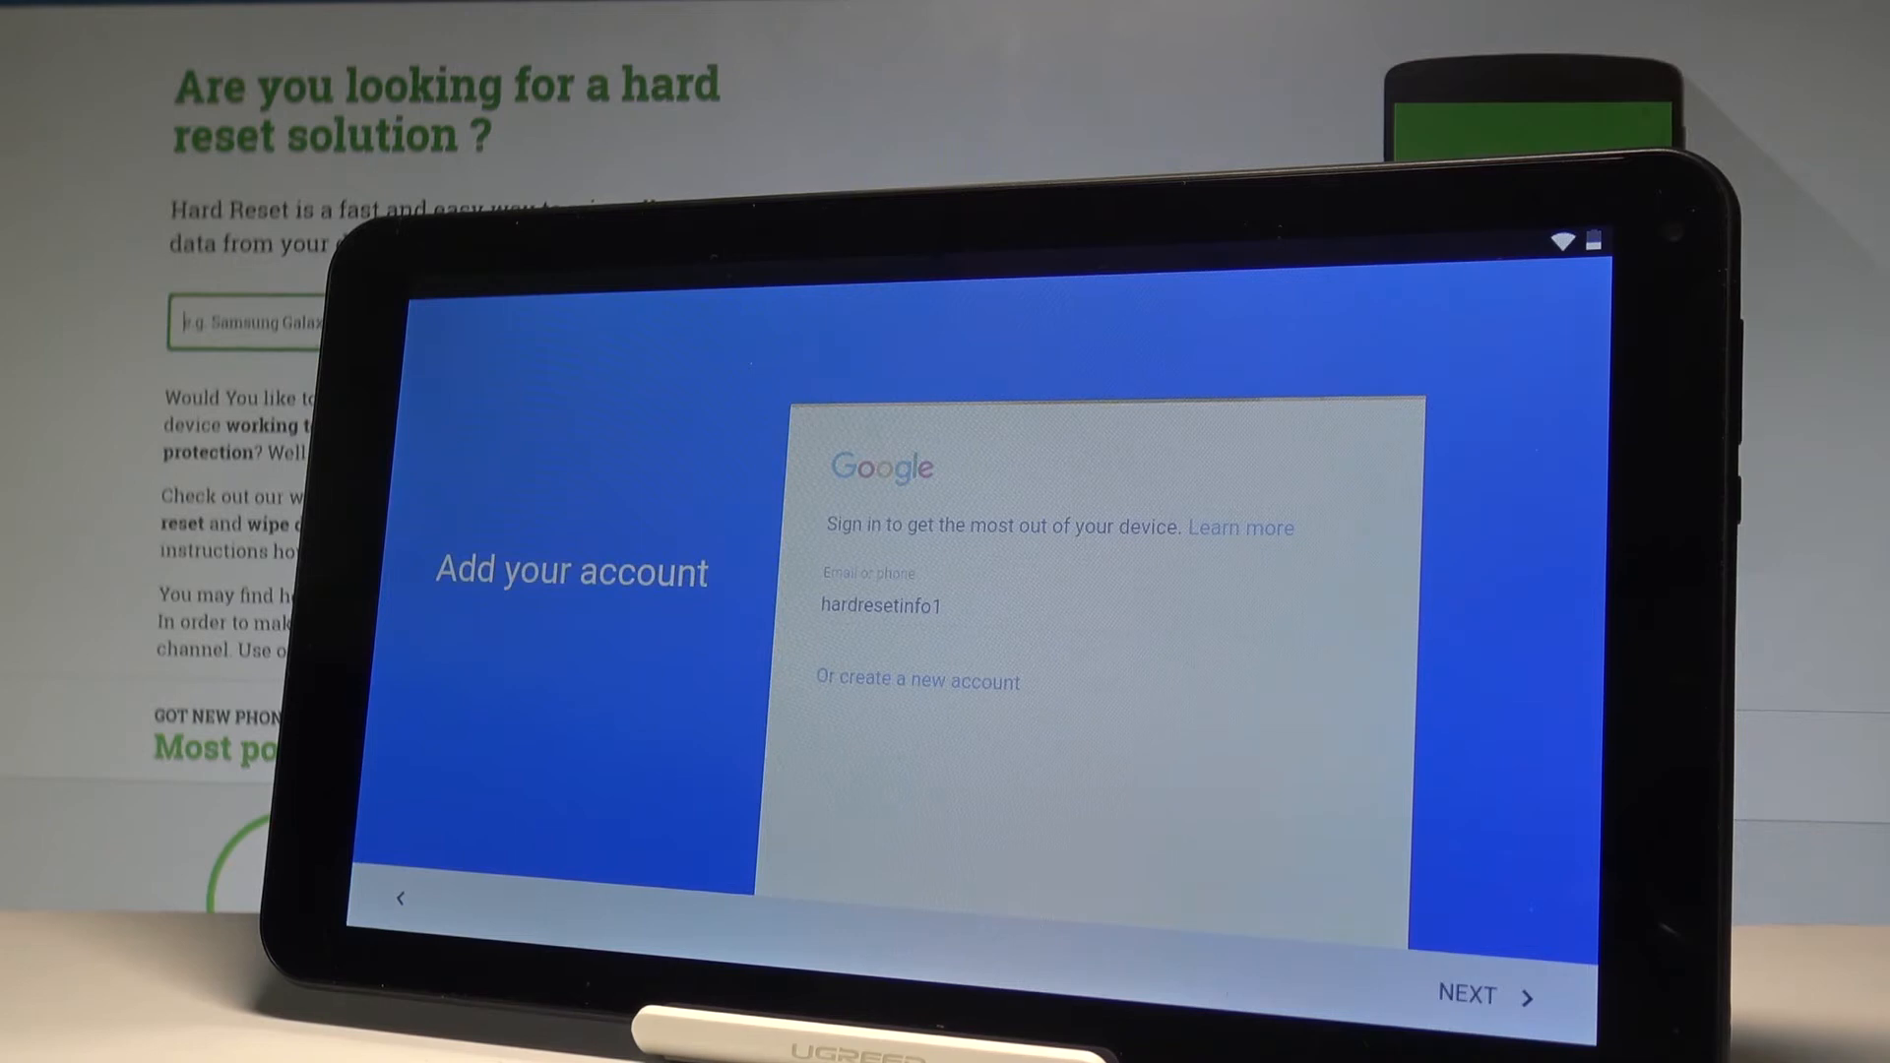
click(1482, 995)
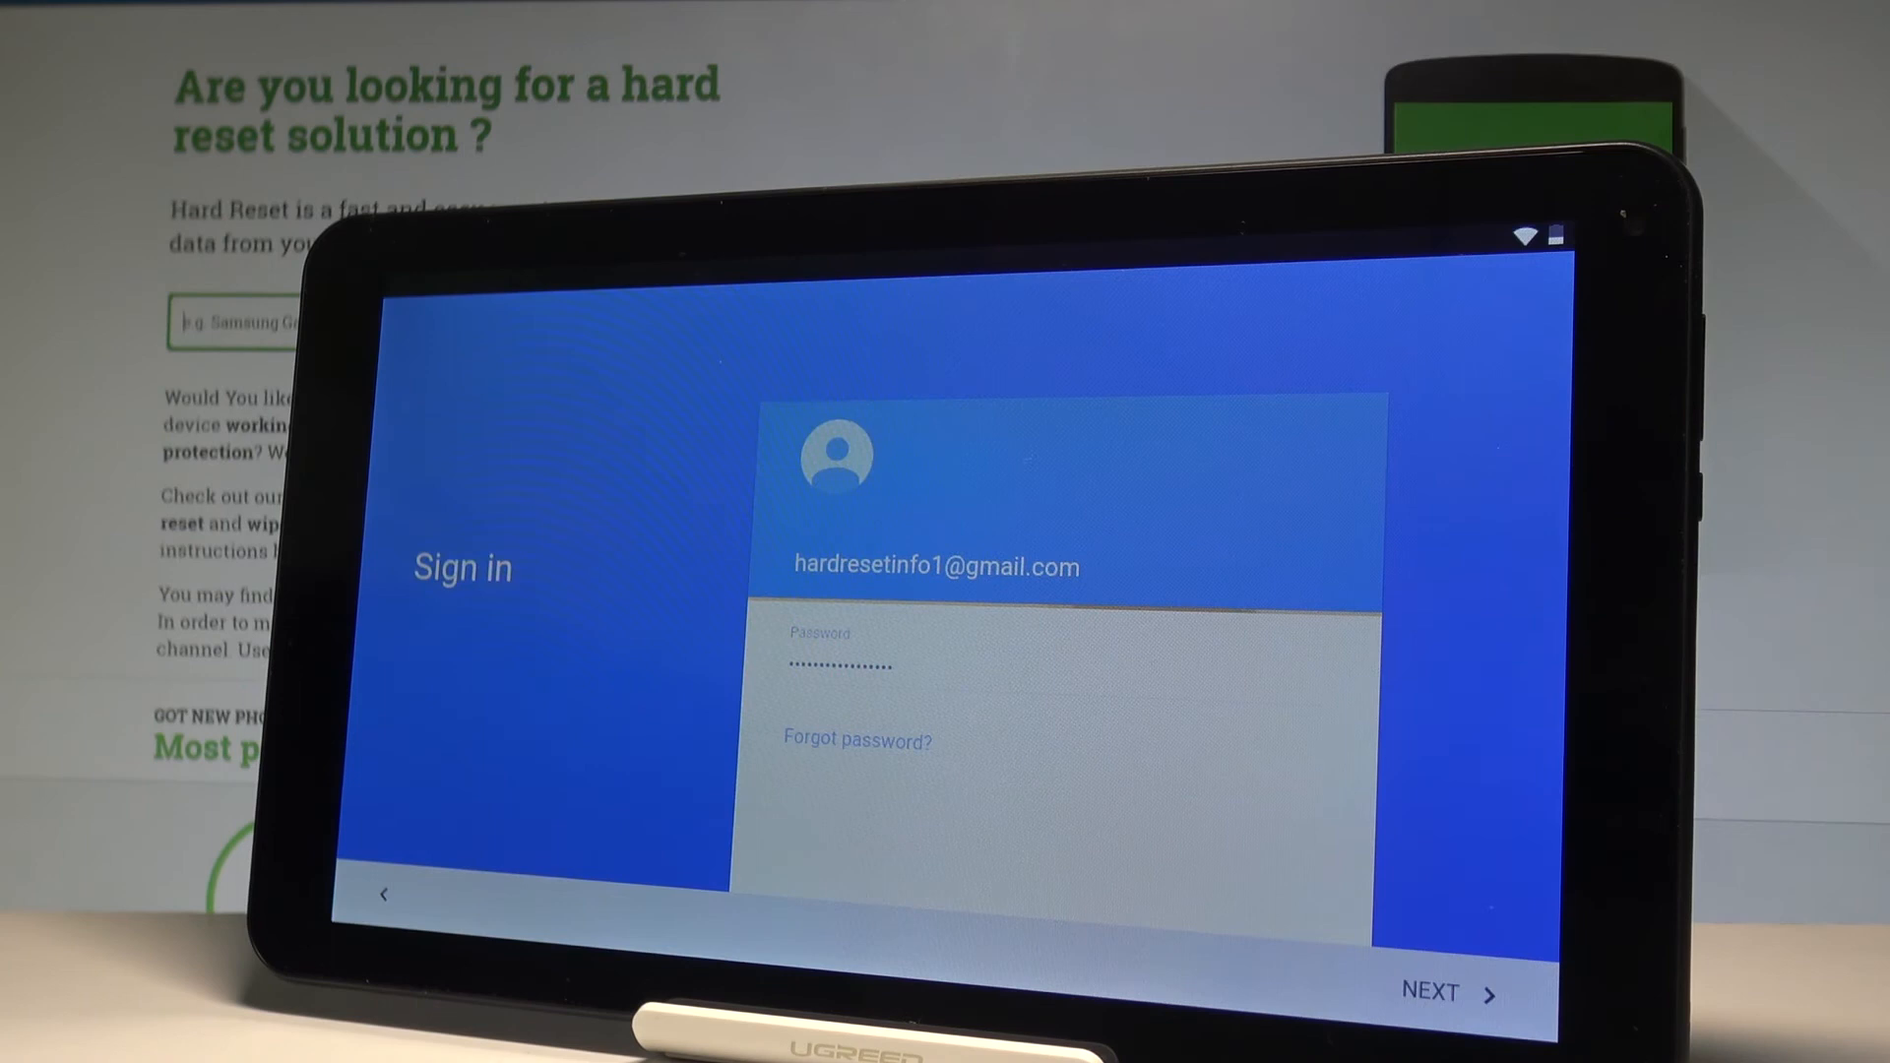
- Submit the password and accept the Google terms
click(1434, 992)
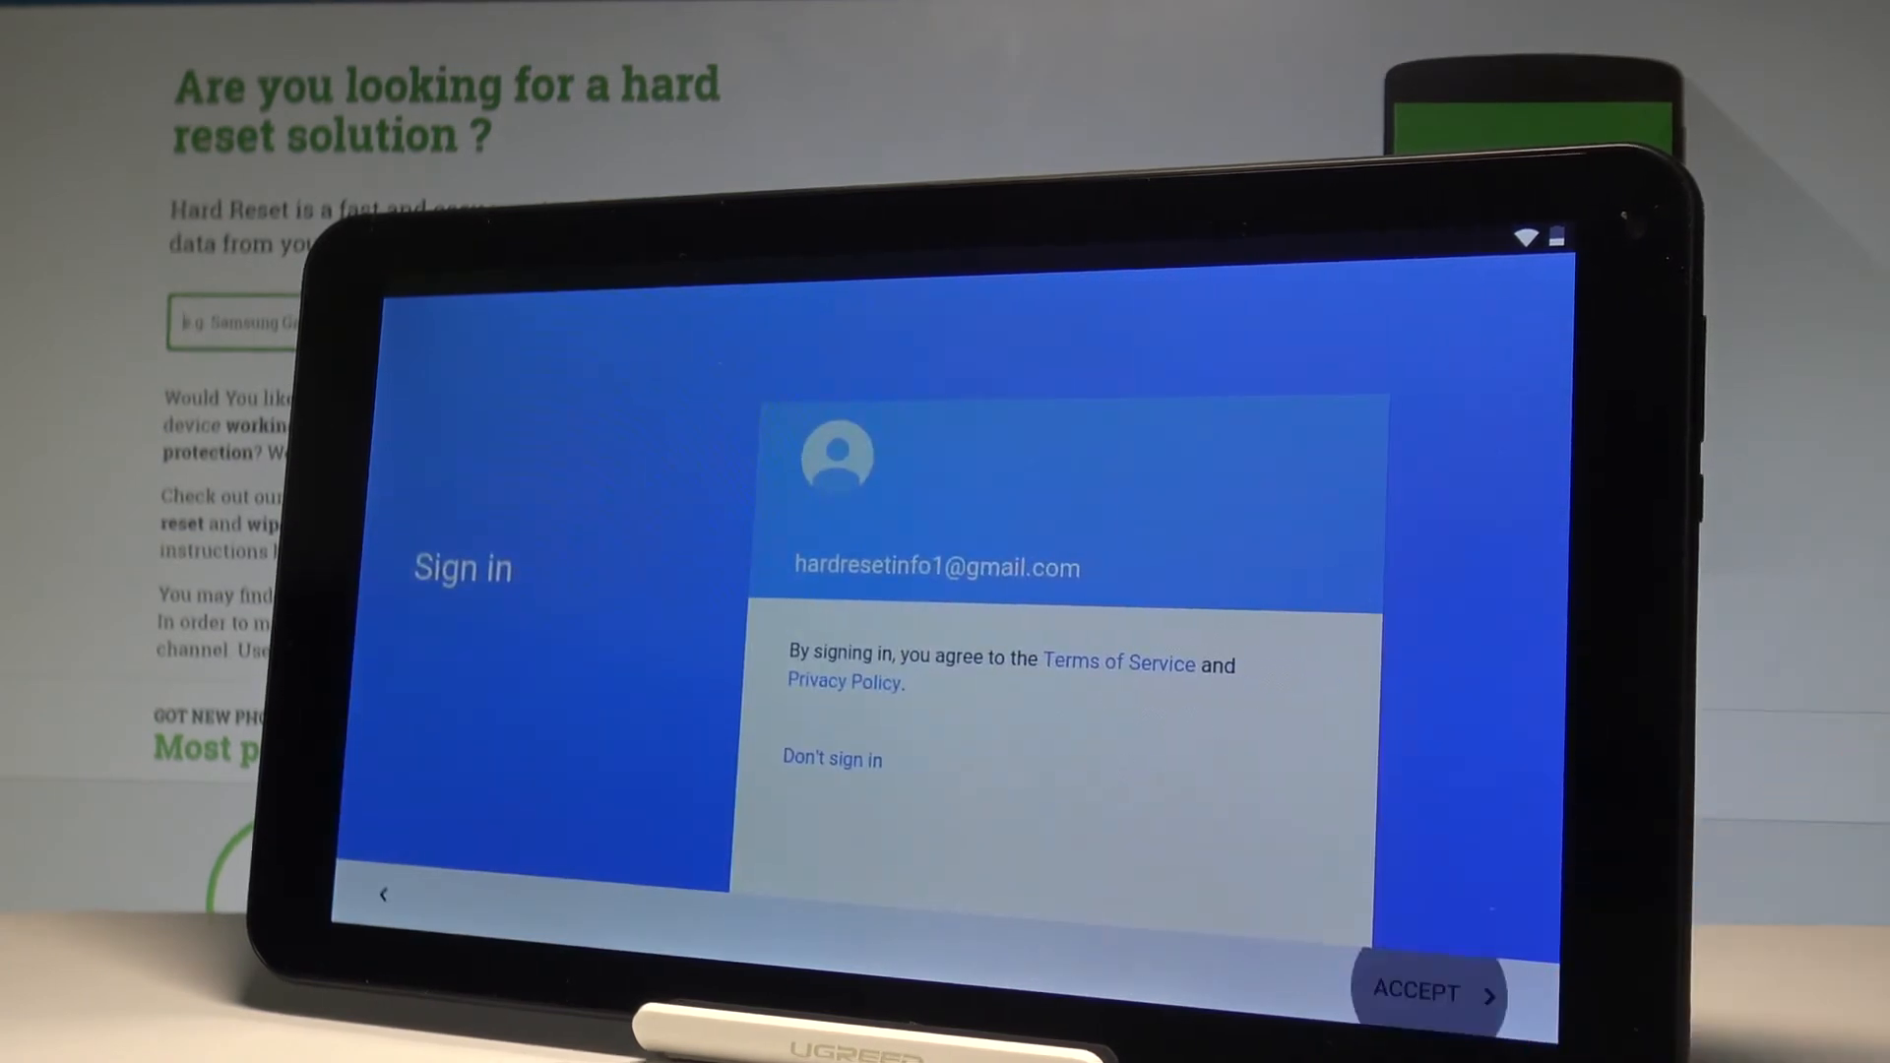
click(1427, 992)
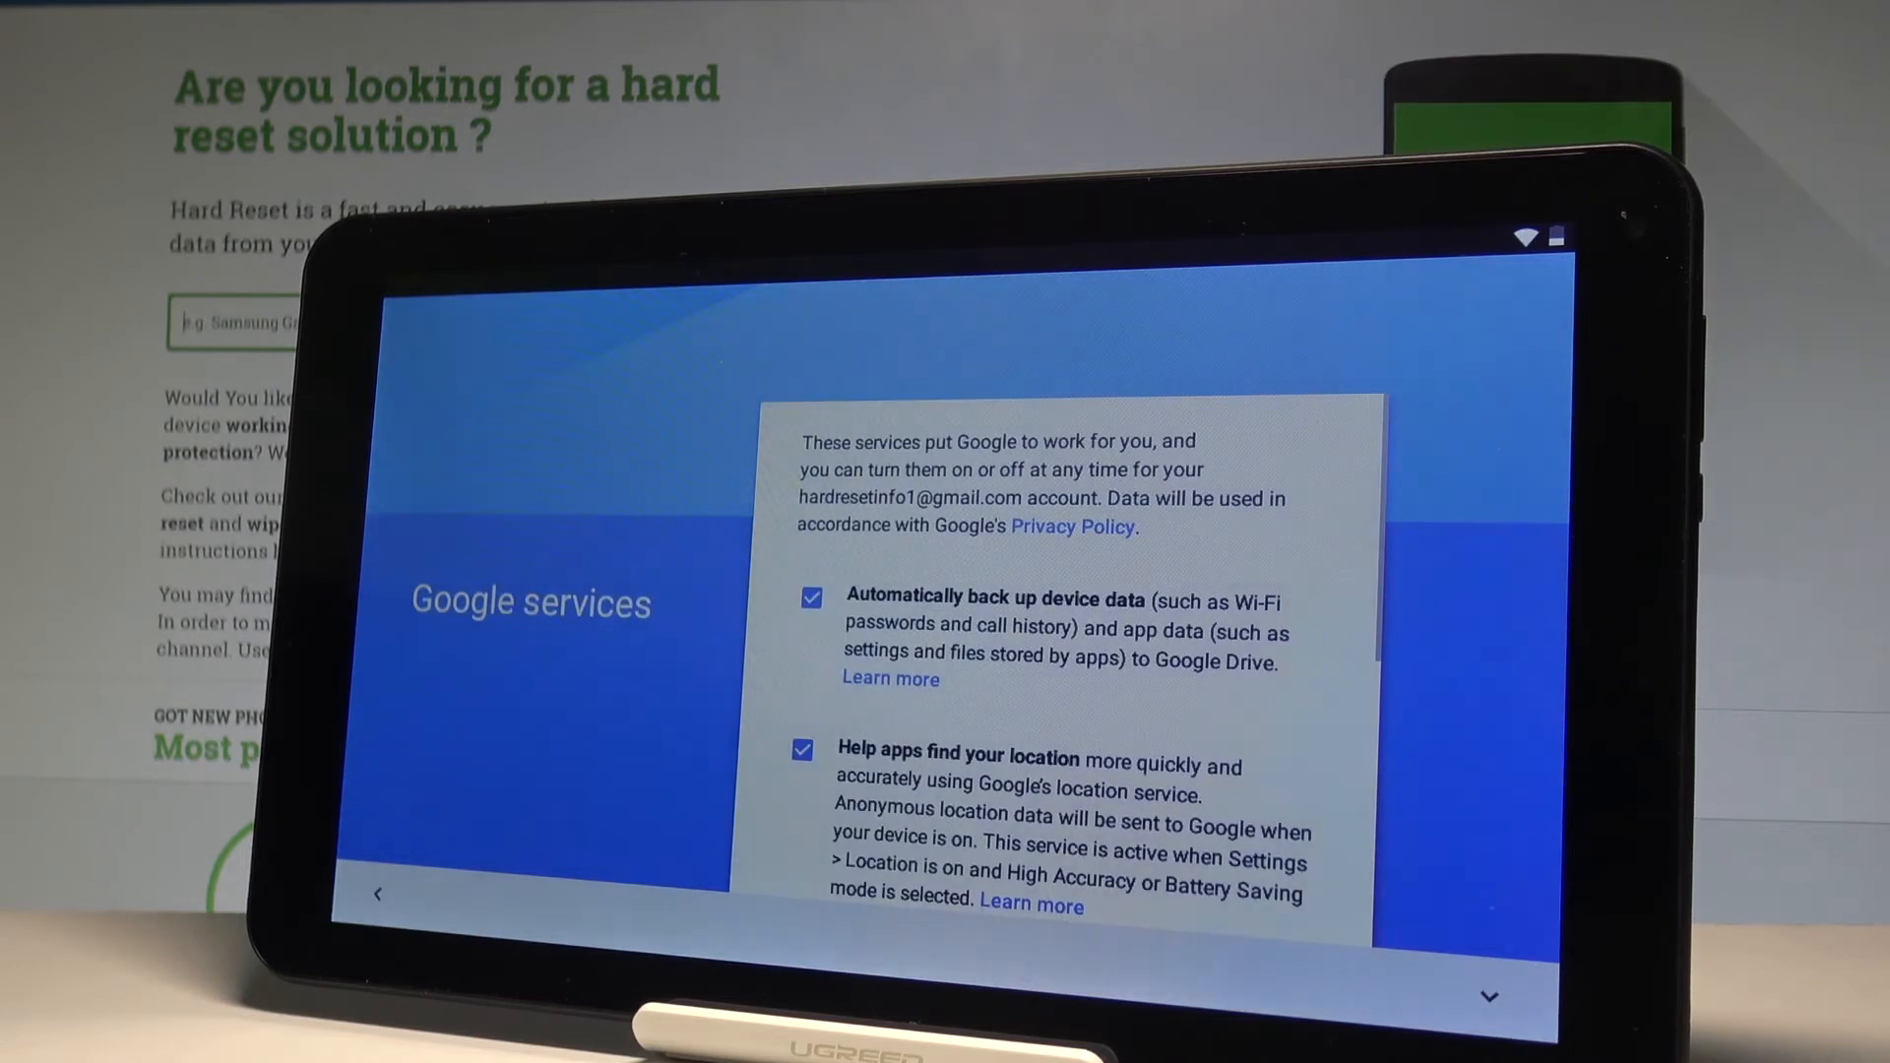
- Leave every Google services checkbox checked and accept the settings
scroll(down, 3)
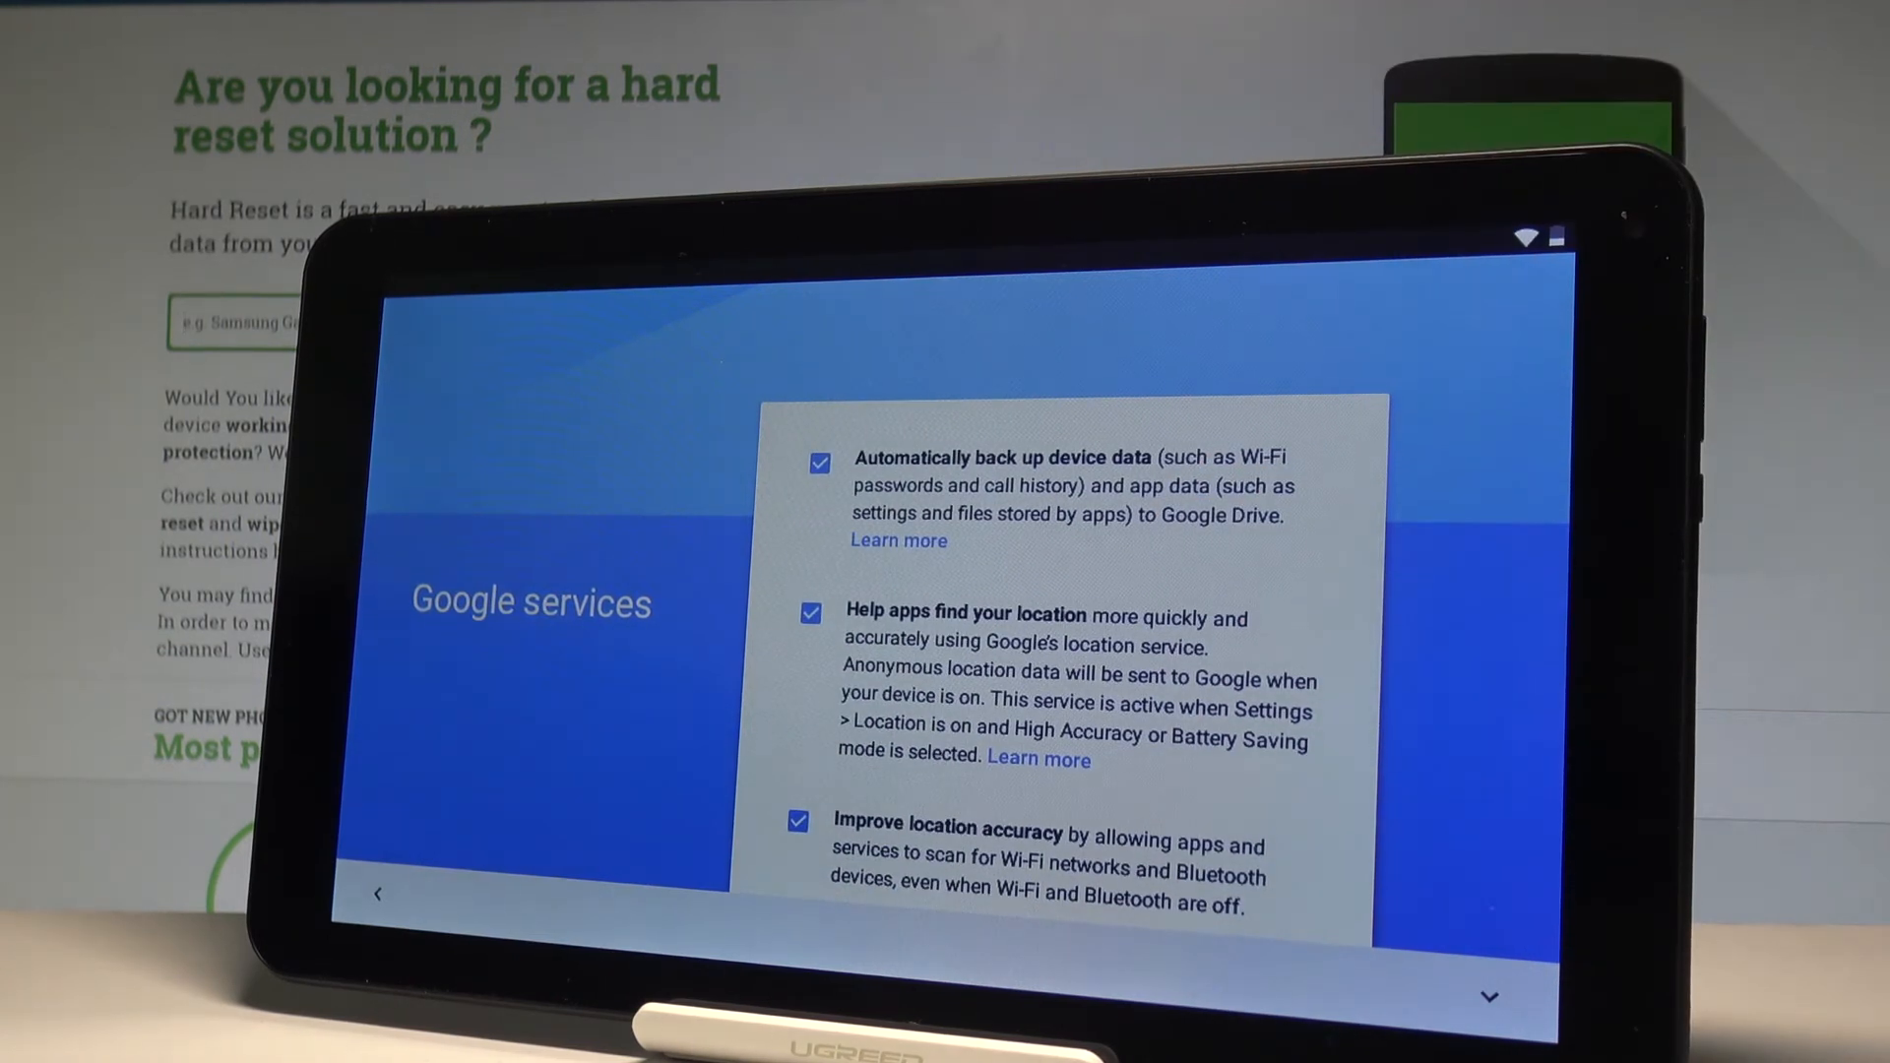
scroll(down, 3)
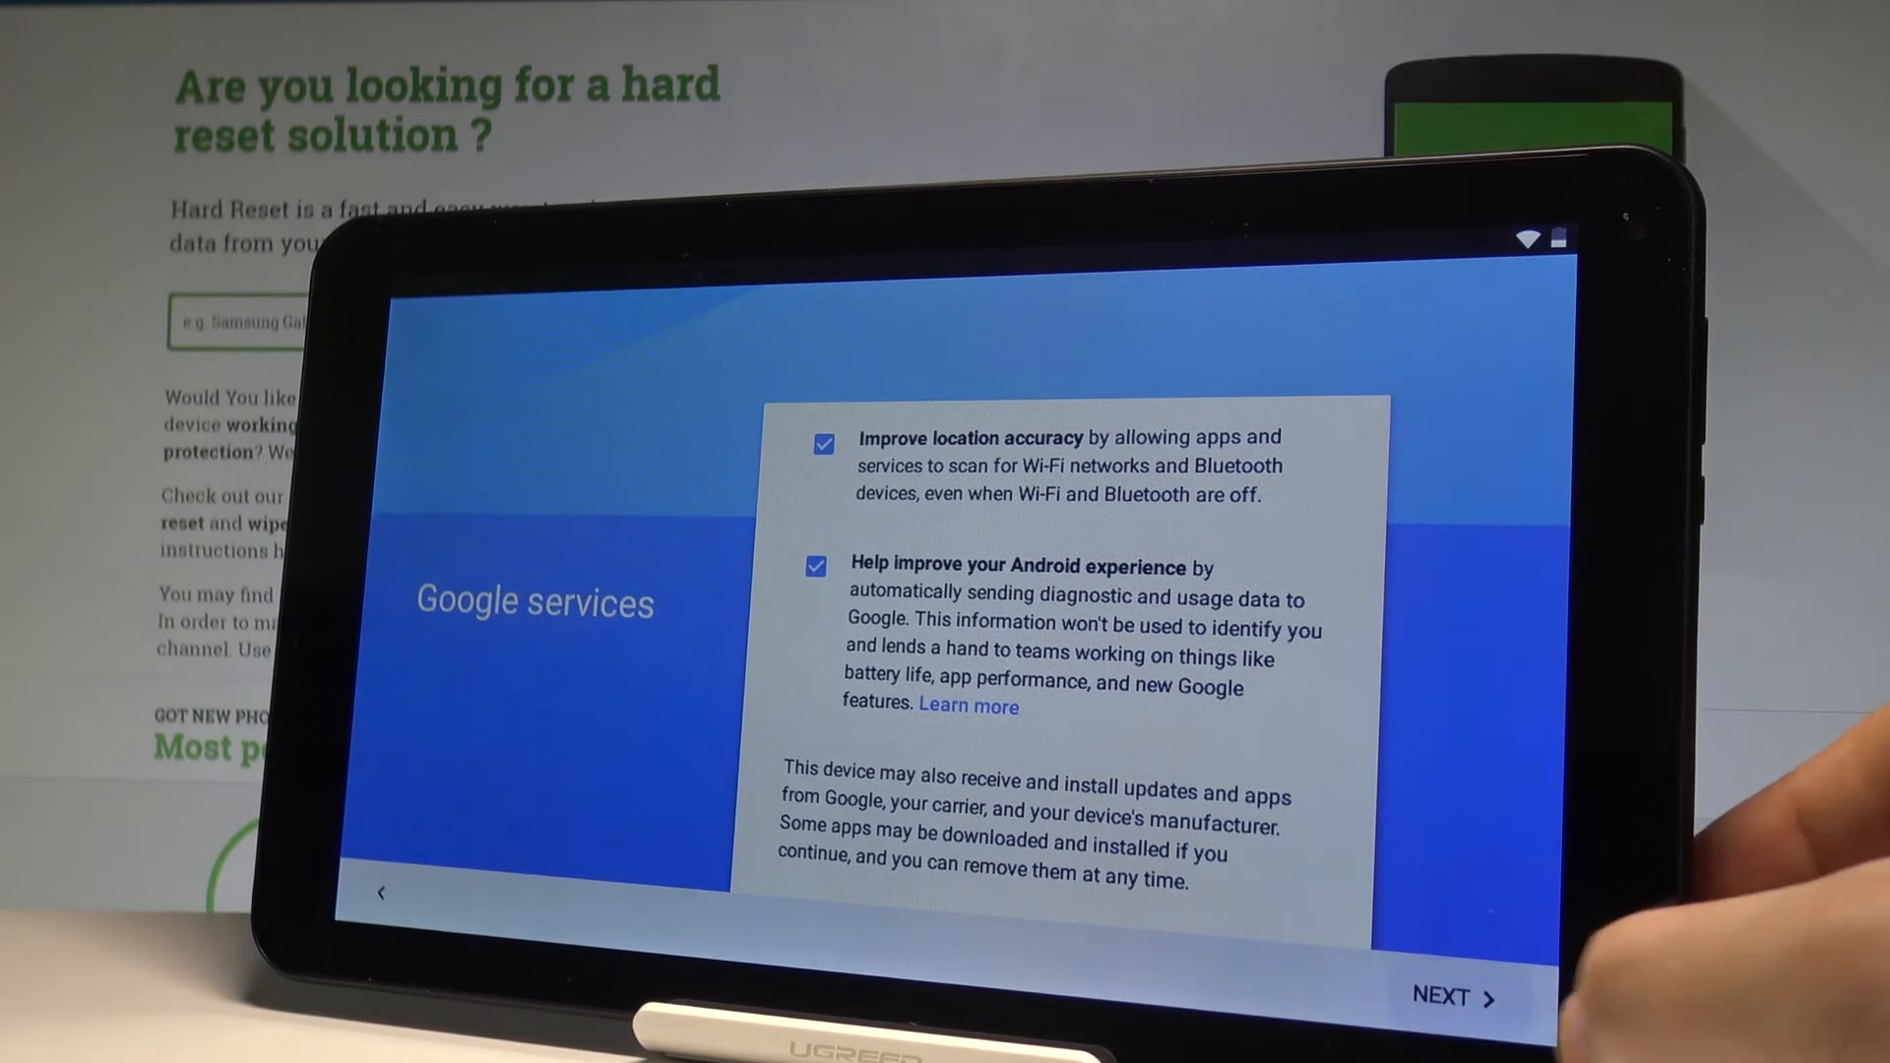
click(1453, 997)
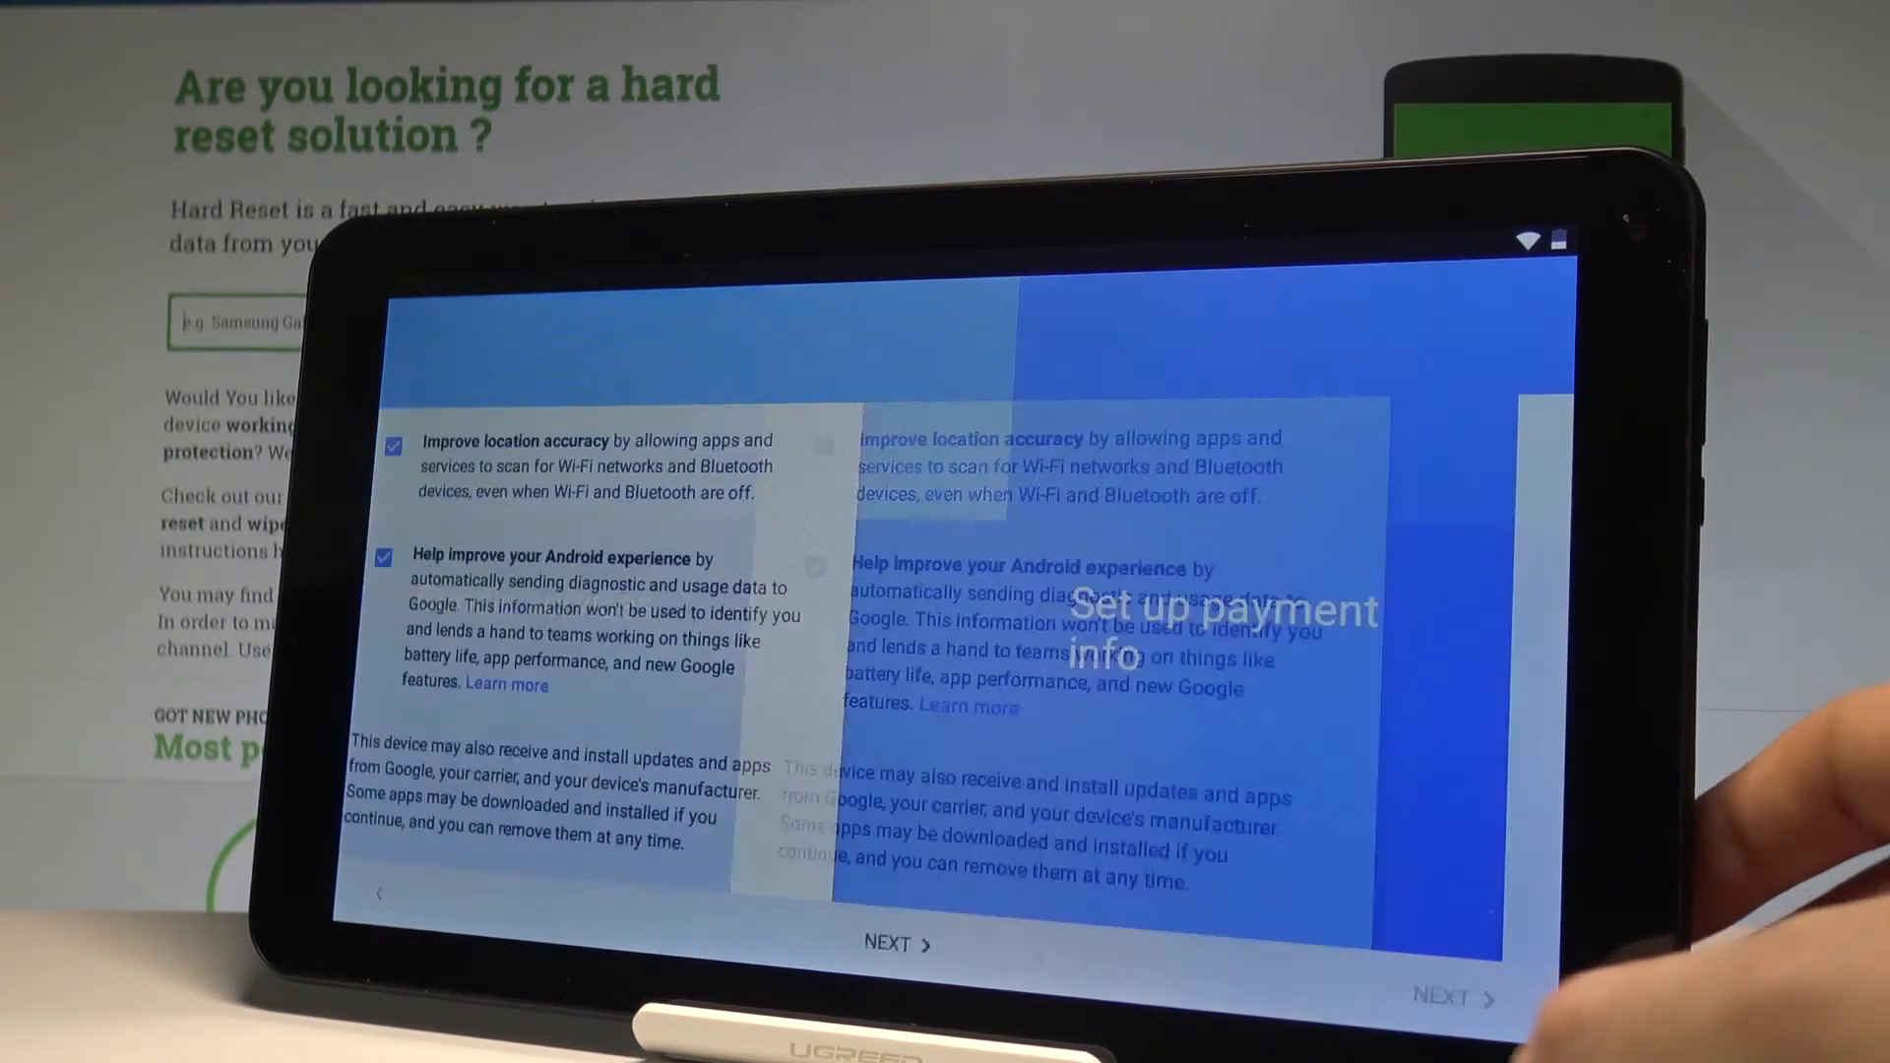
- Skip the Set up payment info step
click(896, 944)
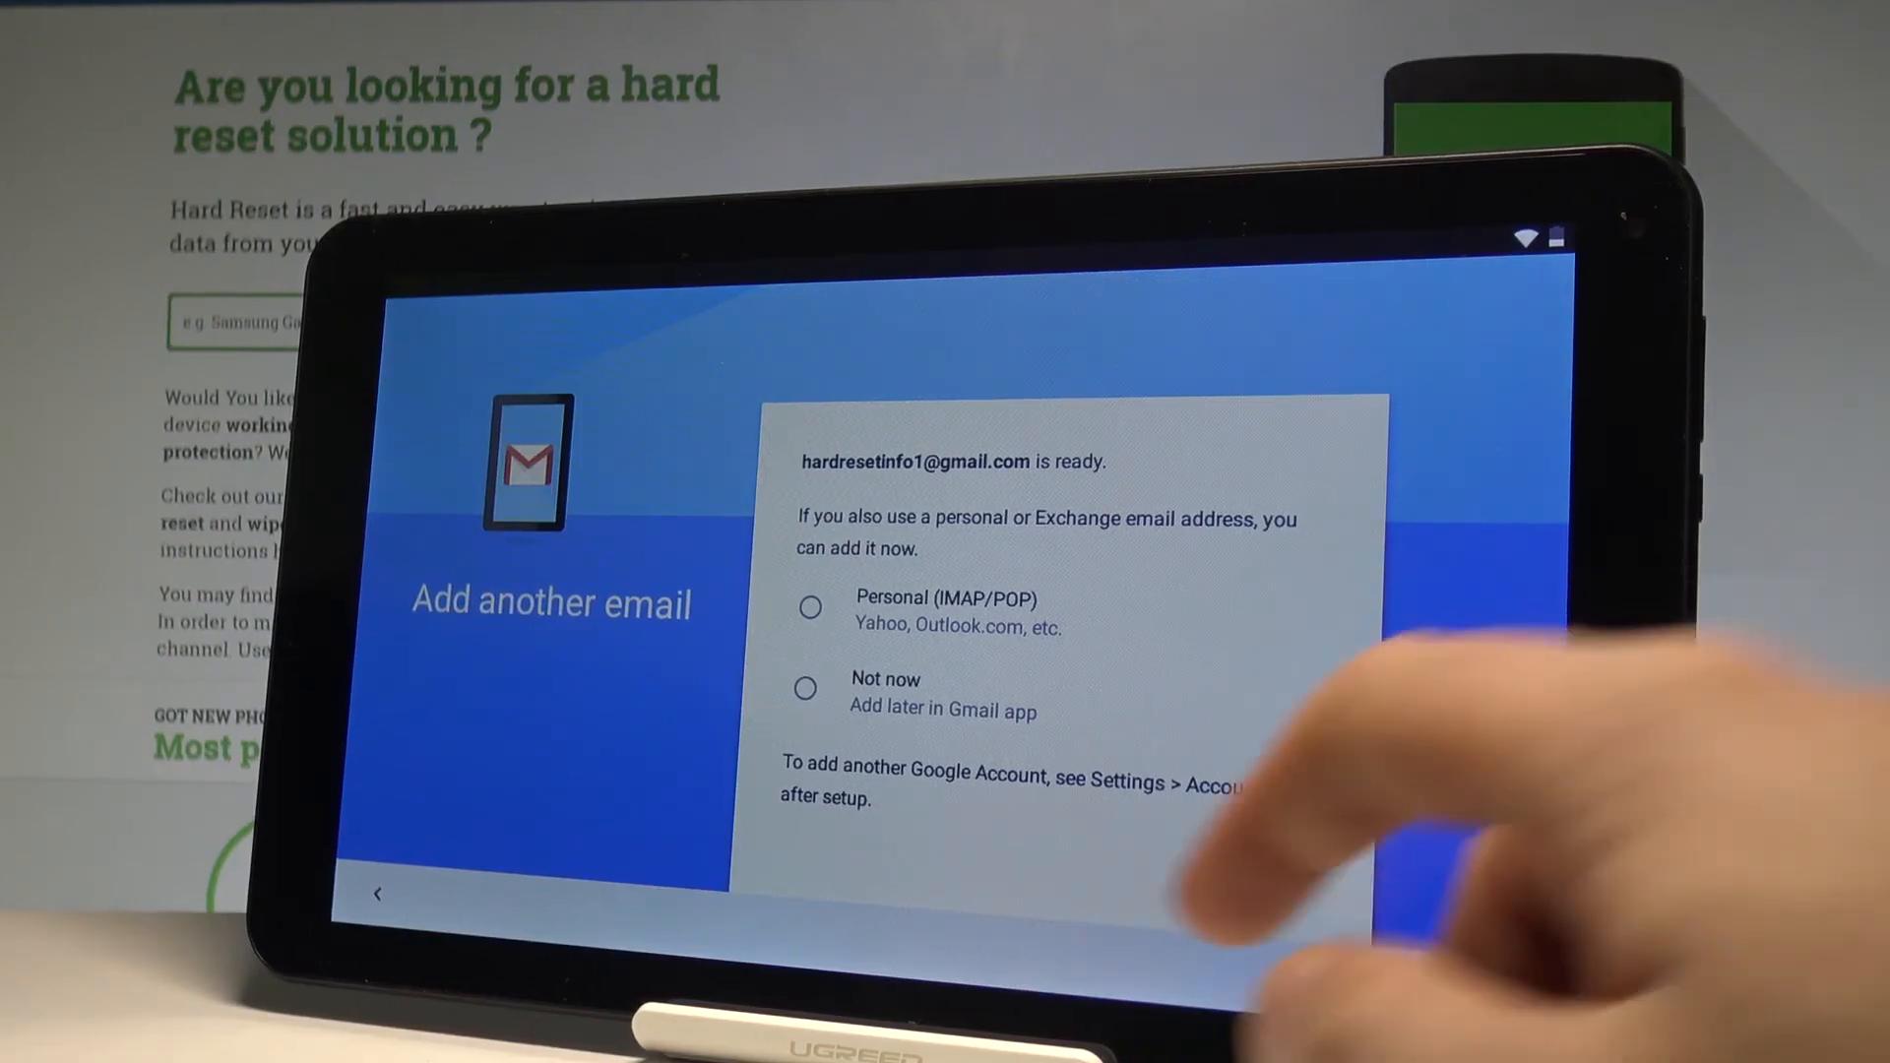
- Choose Not now for adding another email and confirm
click(805, 688)
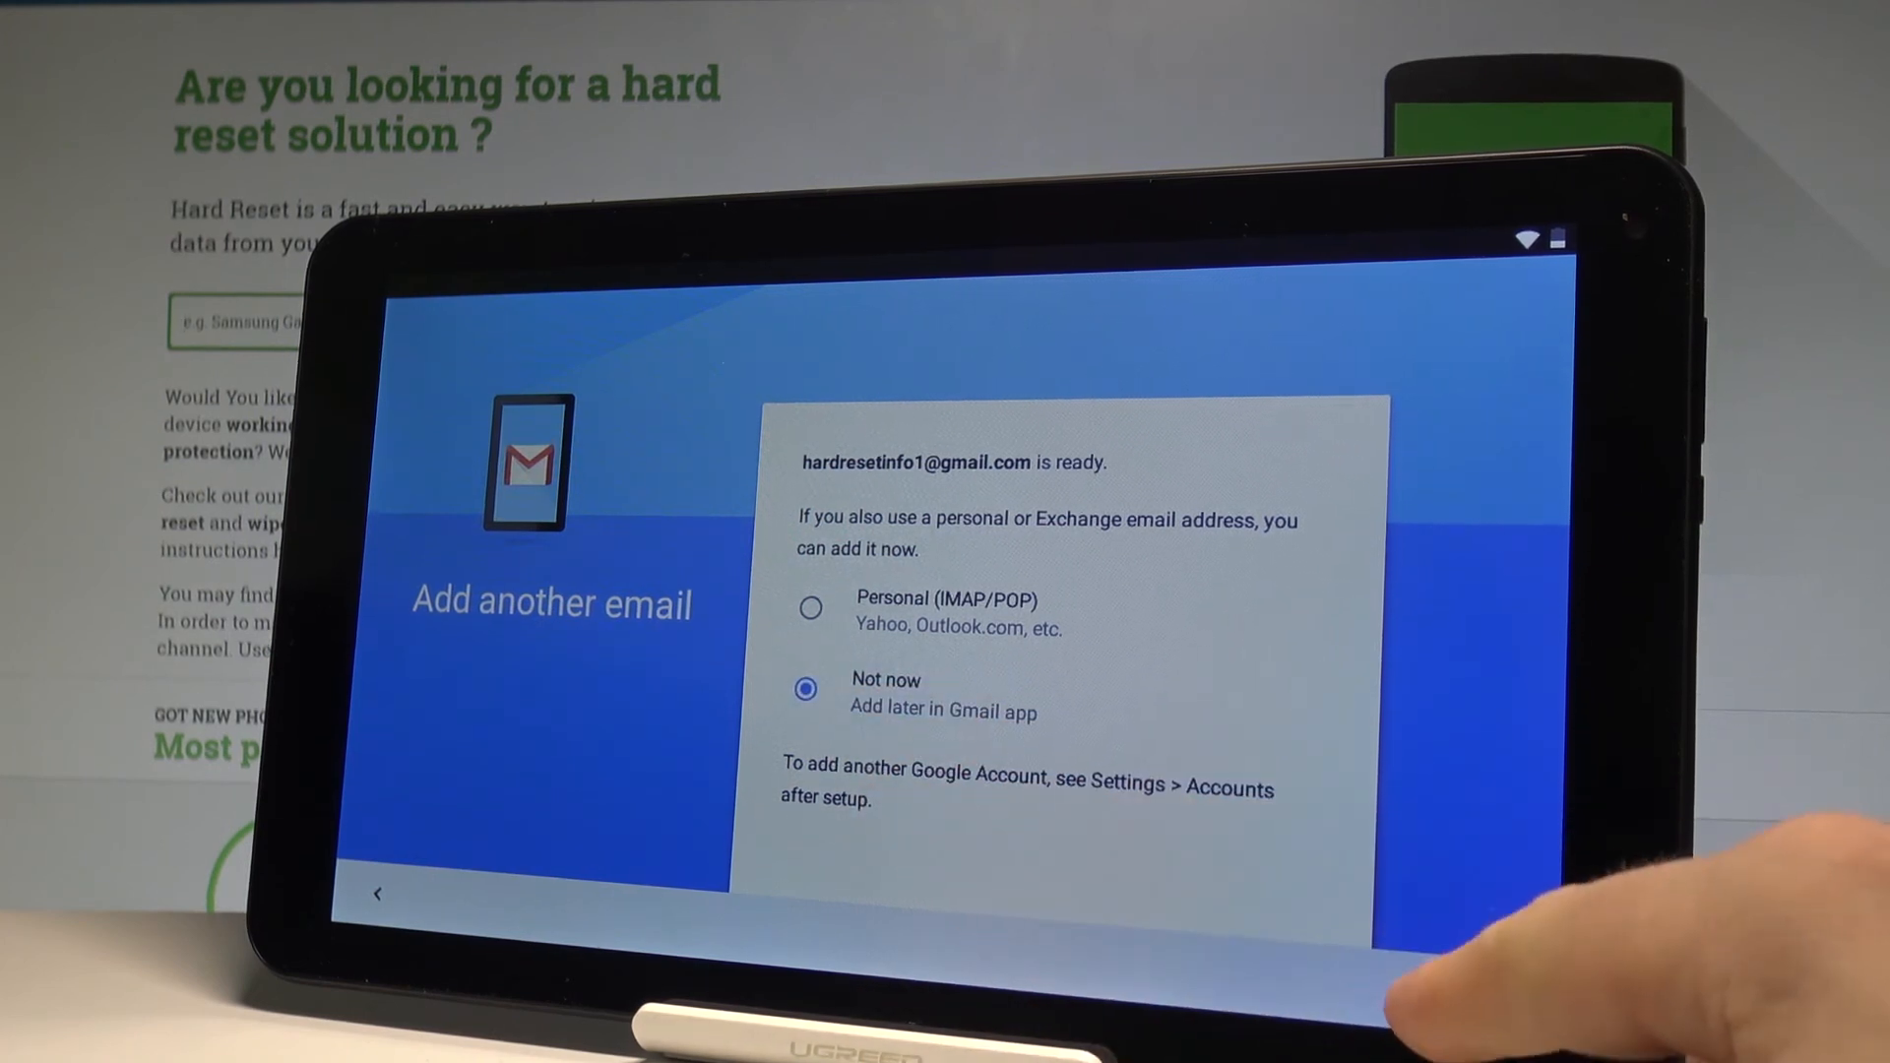
click(1445, 993)
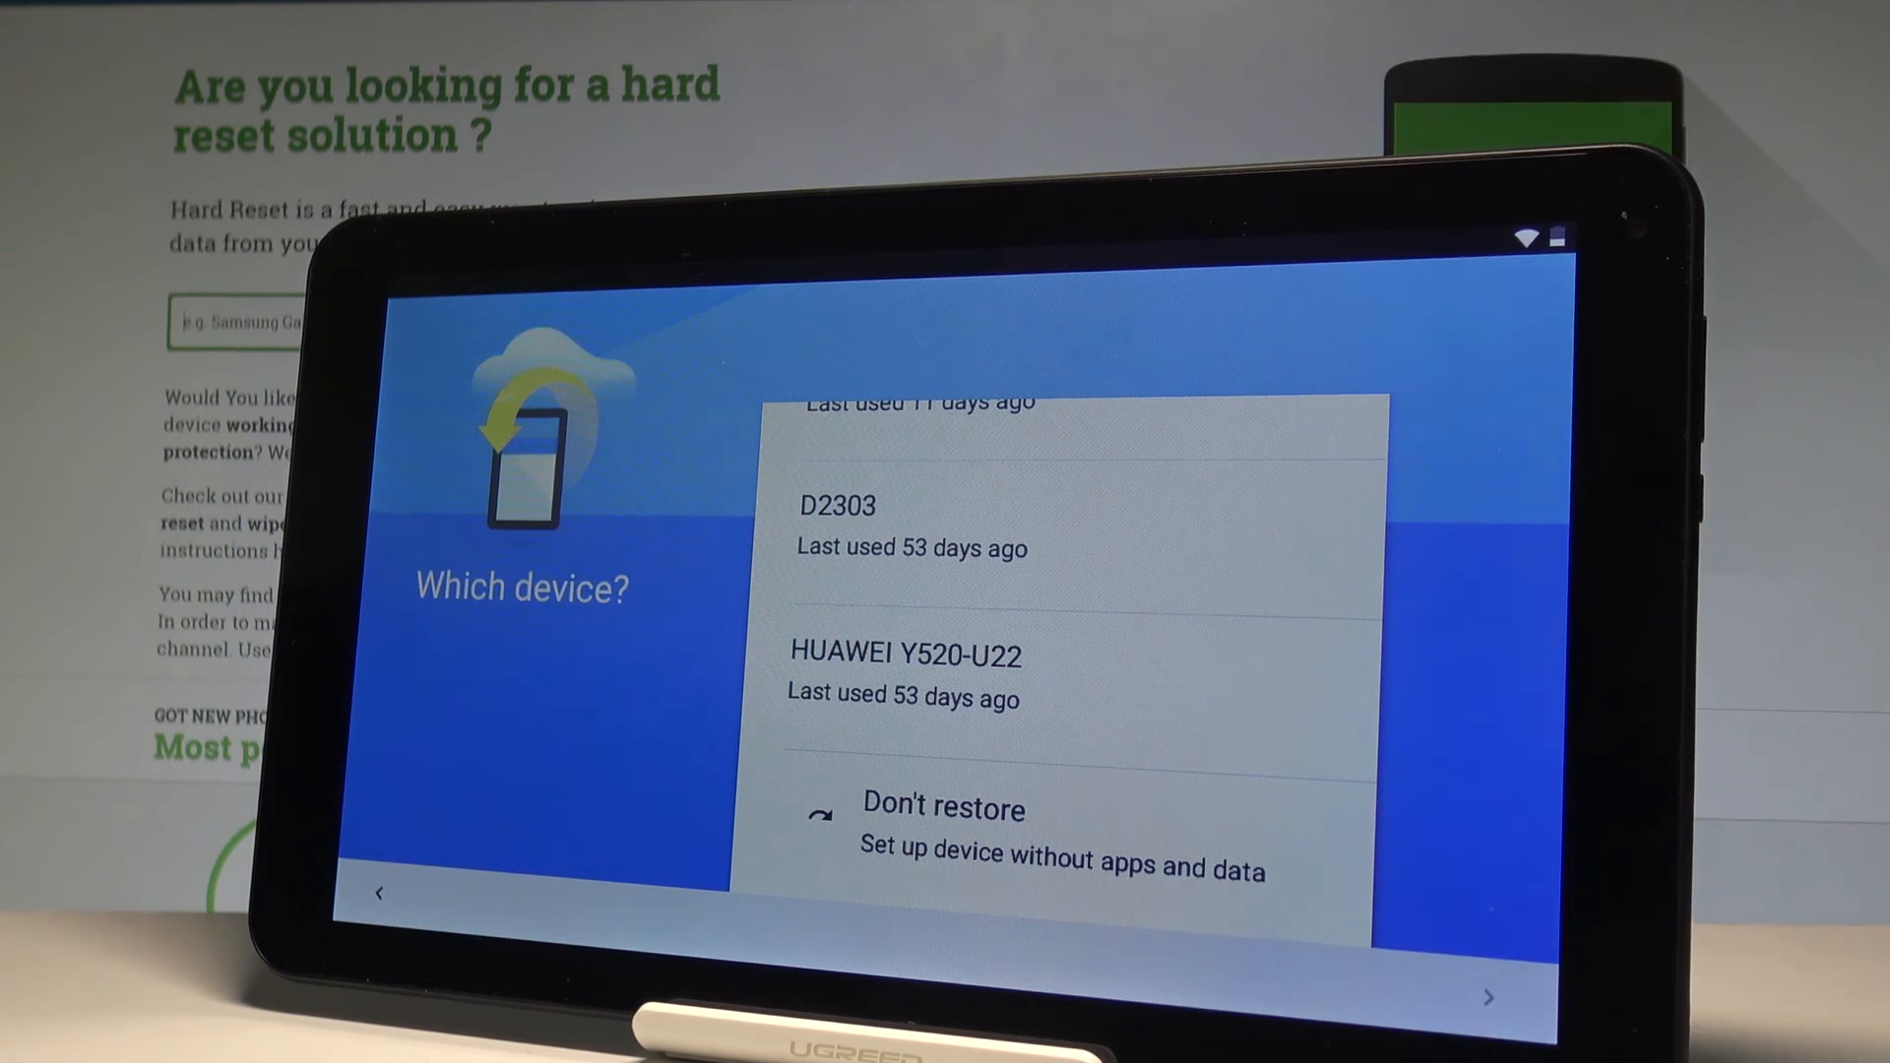
- Choose Don't restore, then dismiss the home screen welcome card with GOT IT
click(940, 832)
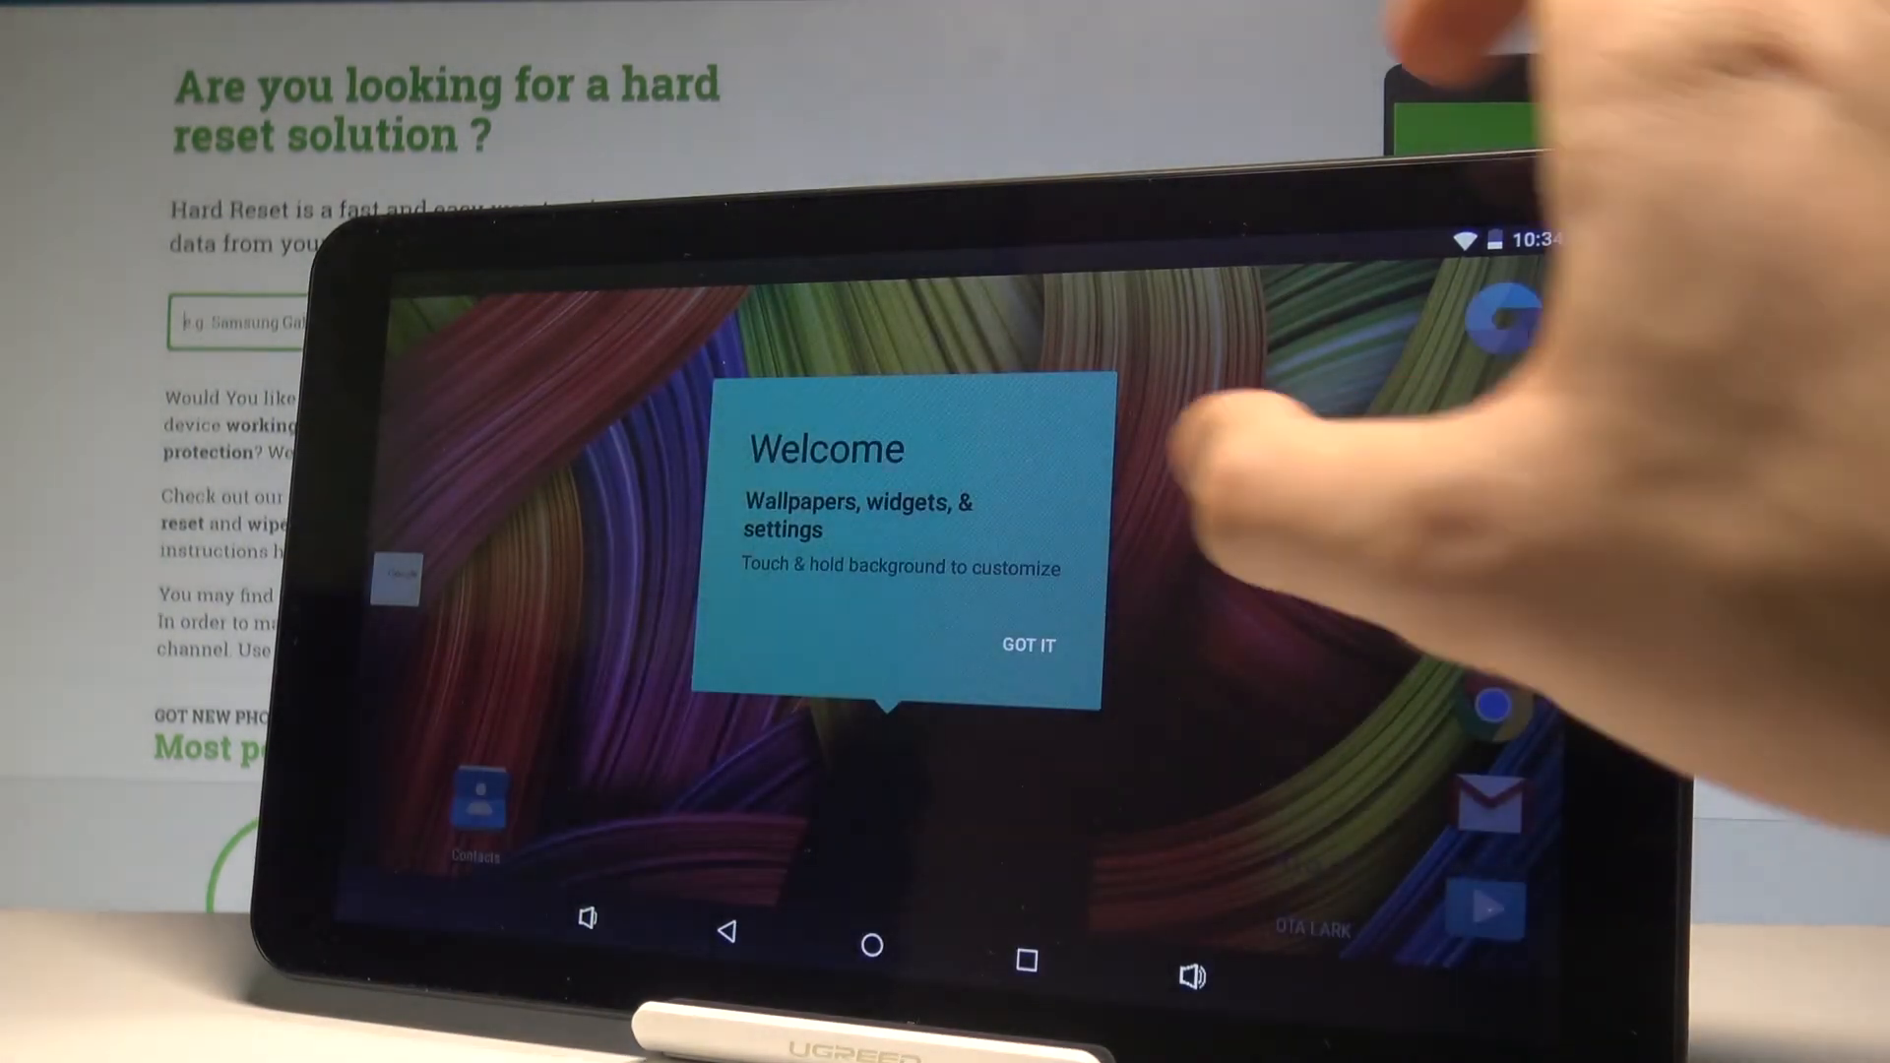
click(1027, 643)
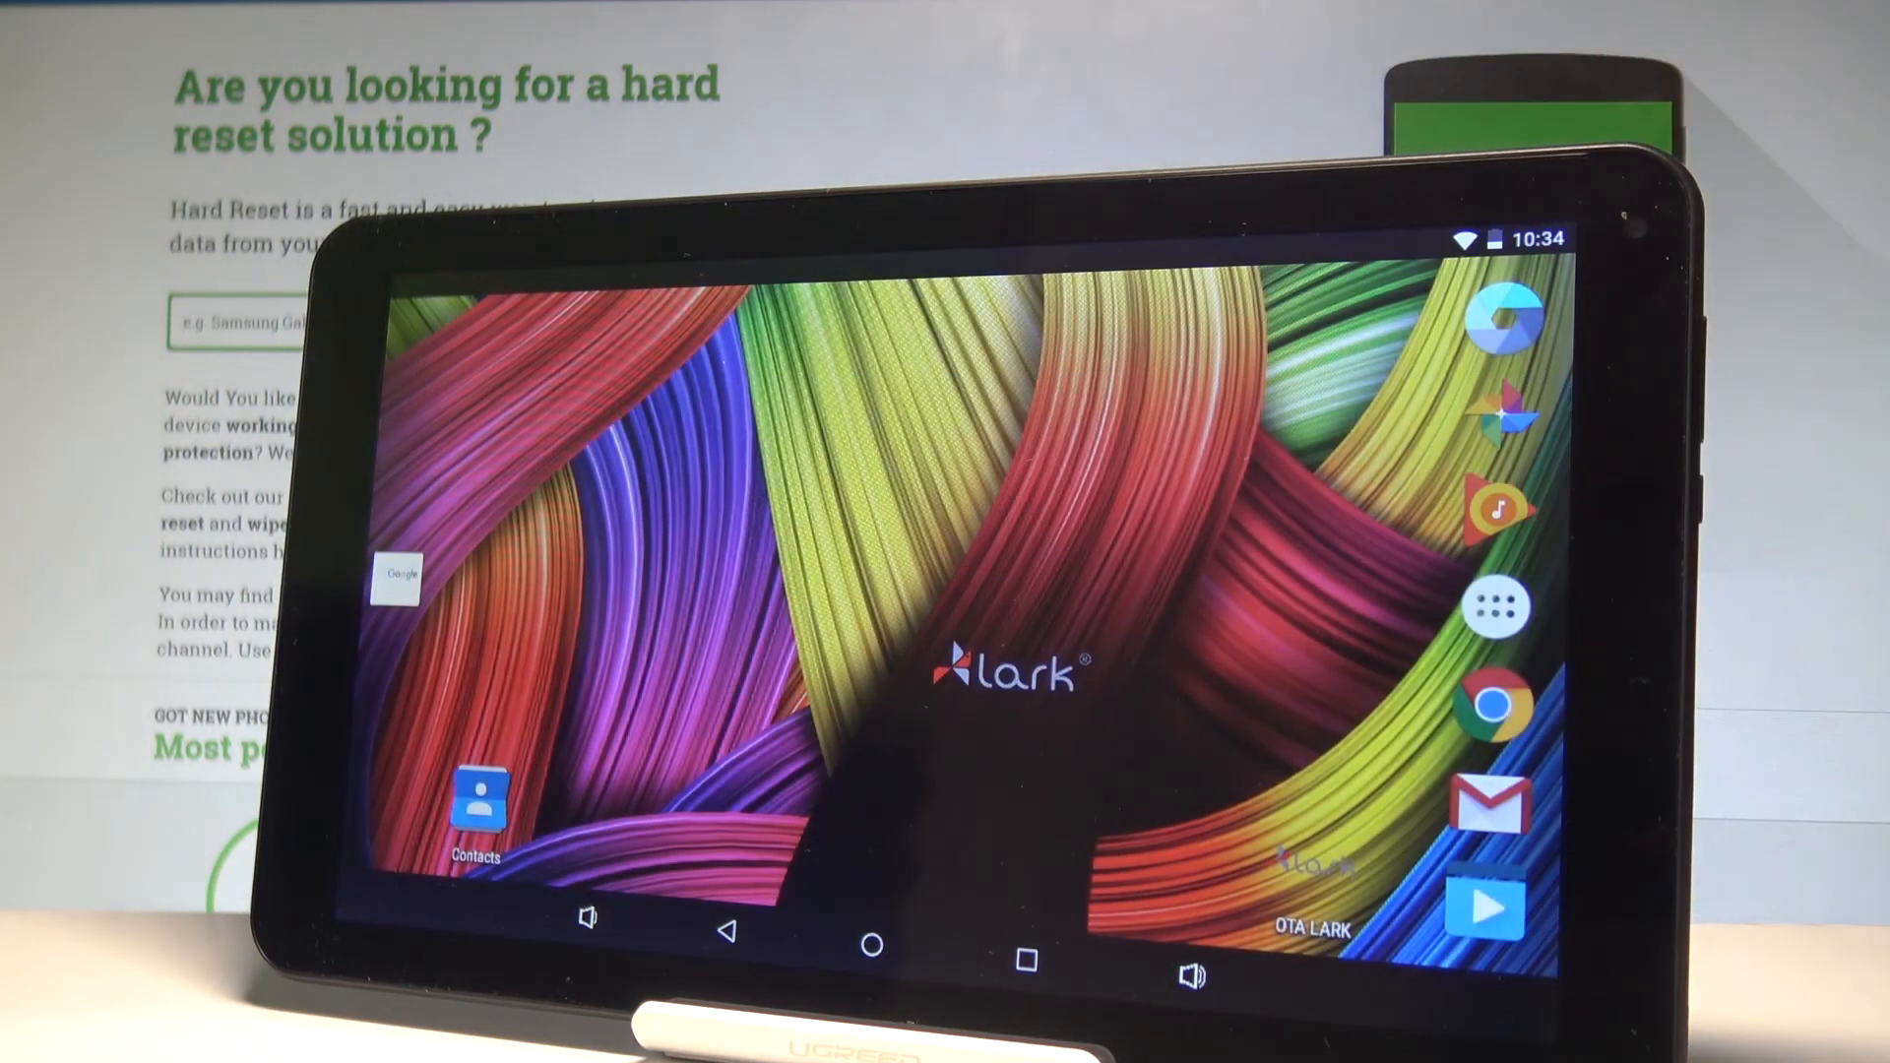